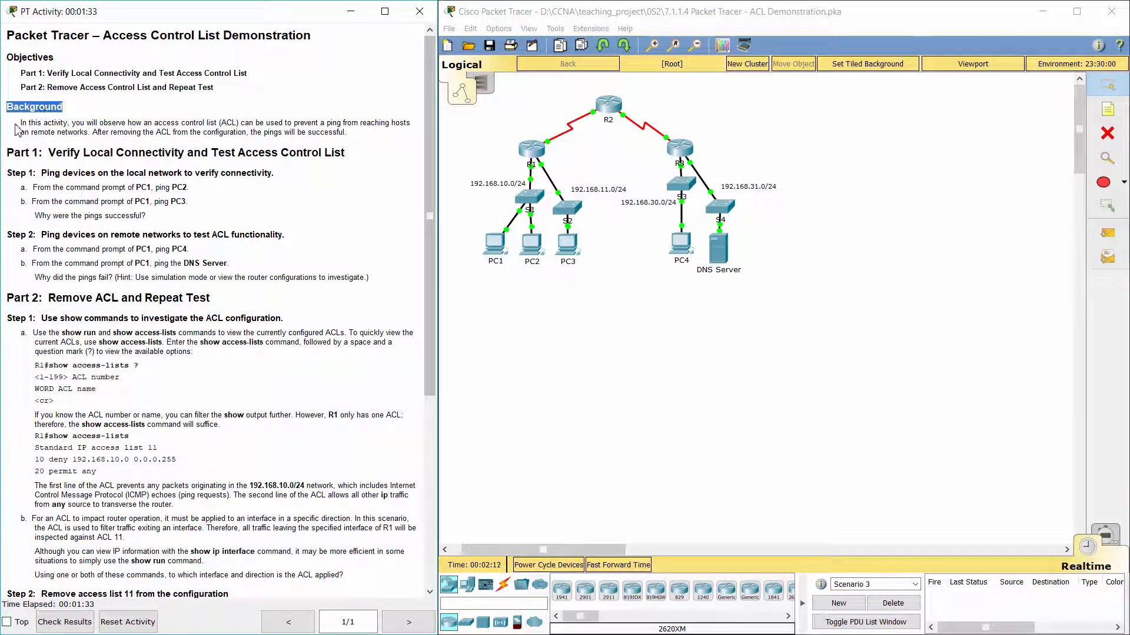
- Highlight the Background and Part 1 Step 1 instructions, then bring up a PC's device window
{"action": "left_click_drag", "start_coordinate": [22, 122], "coordinate": [238, 122]}
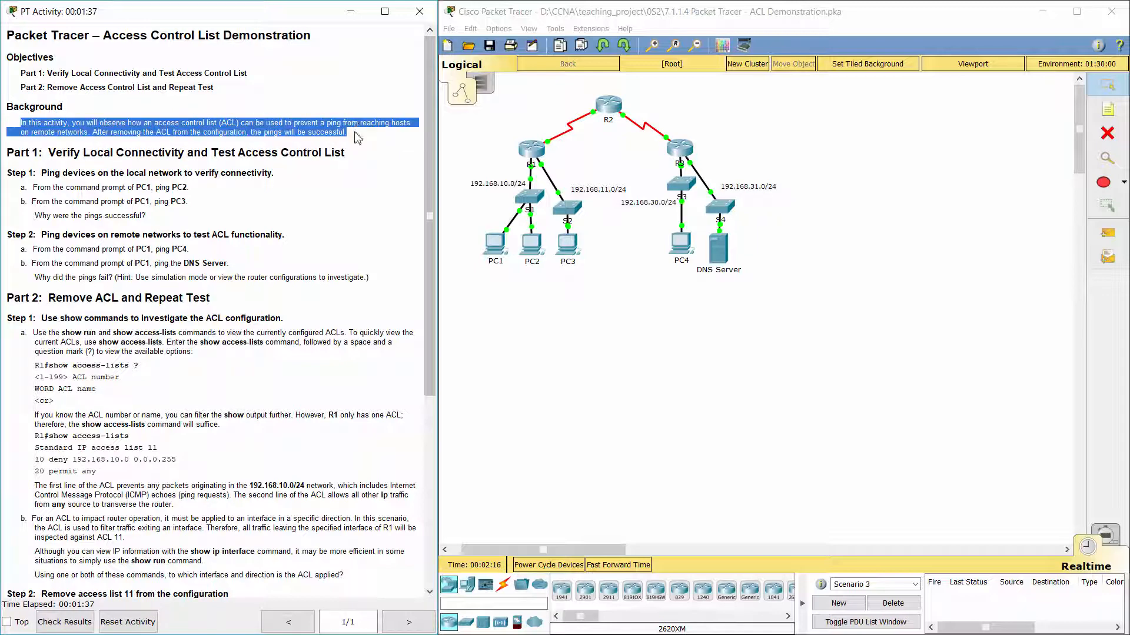
{"action": "left_click", "coordinate": [358, 138]}
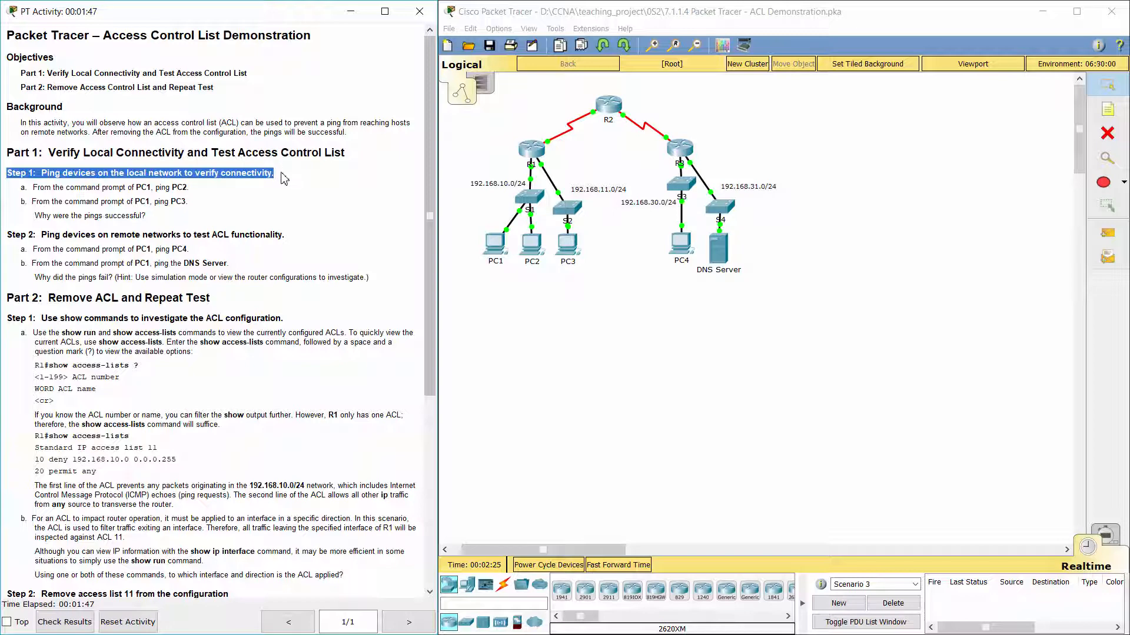
{"action": "left_click", "coordinate": [79, 187]}
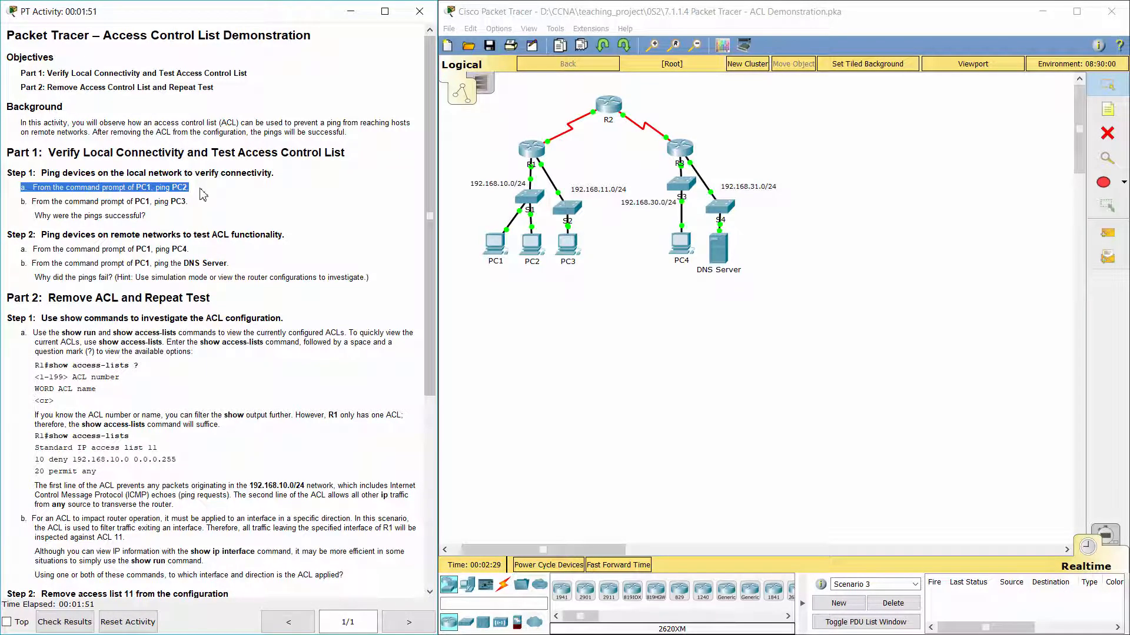
{"action": "left_click", "coordinate": [50, 201]}
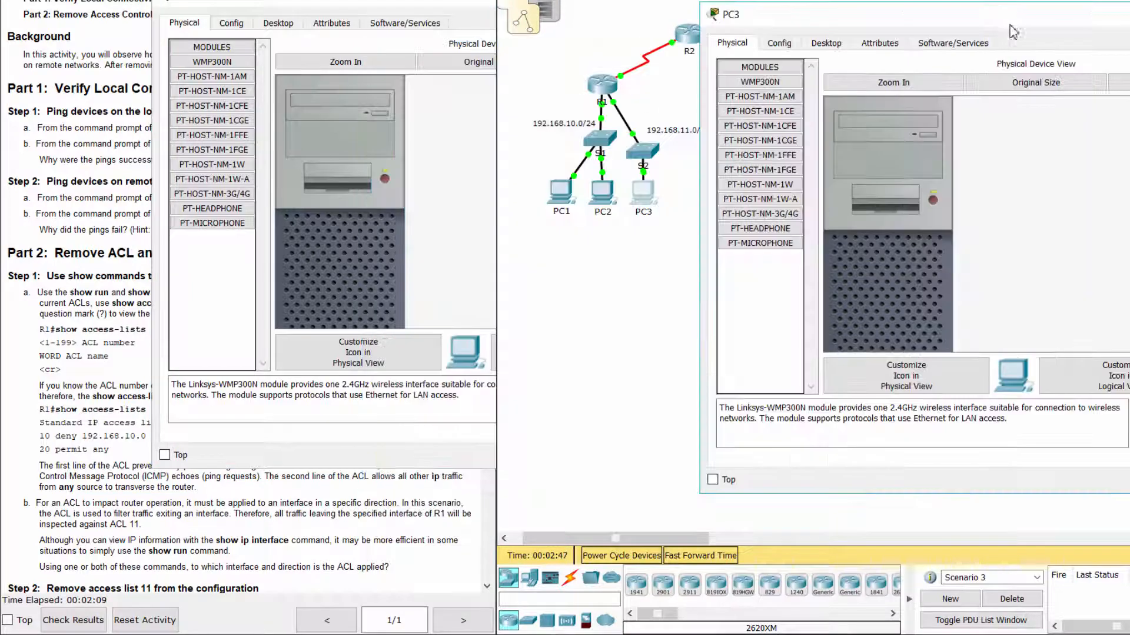
- From PC1's command prompt, ping the local host 192.168.11.10 successfully
{"action": "left_click", "coordinate": [826, 42]}
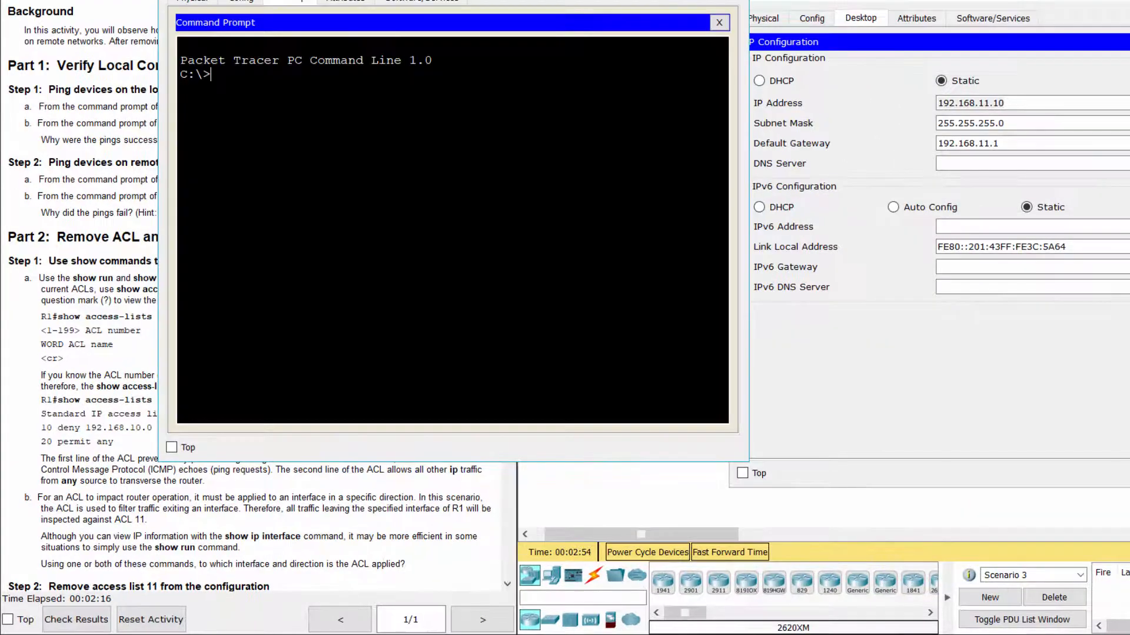
{"action": "type", "text": "pi"}
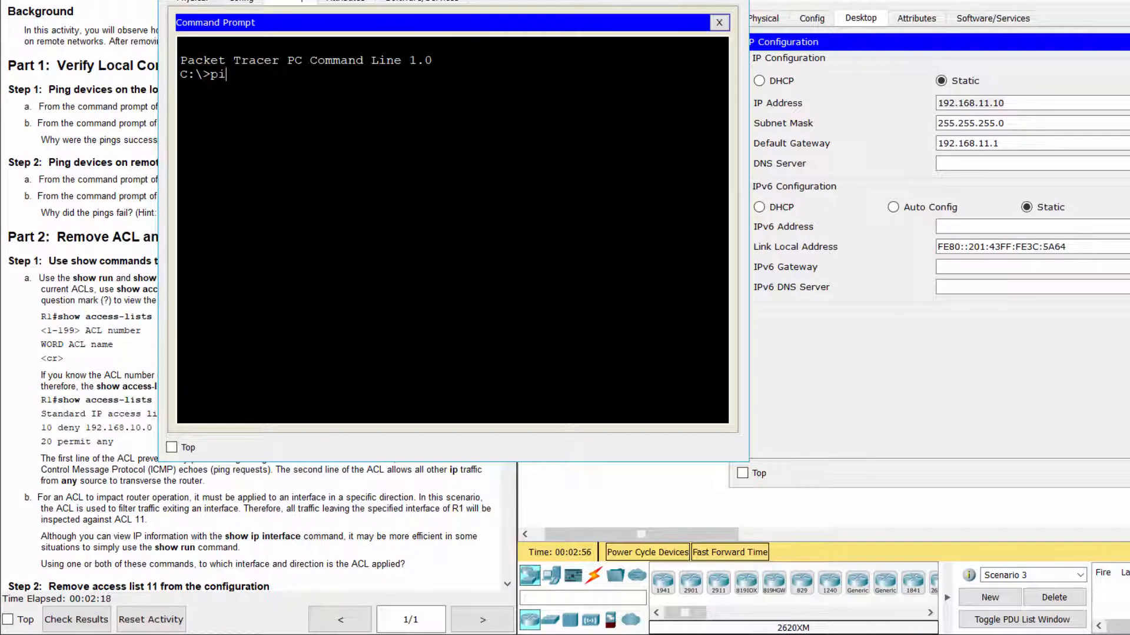
{"action": "type", "text": "ng"}
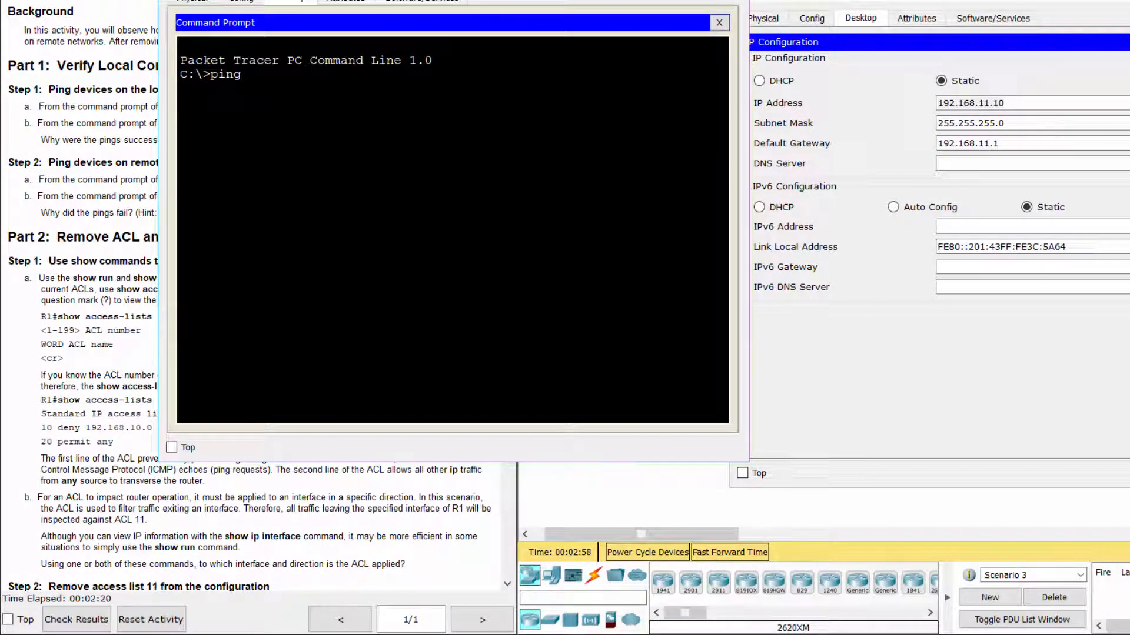
{"action": "type", "text": "192.1"}
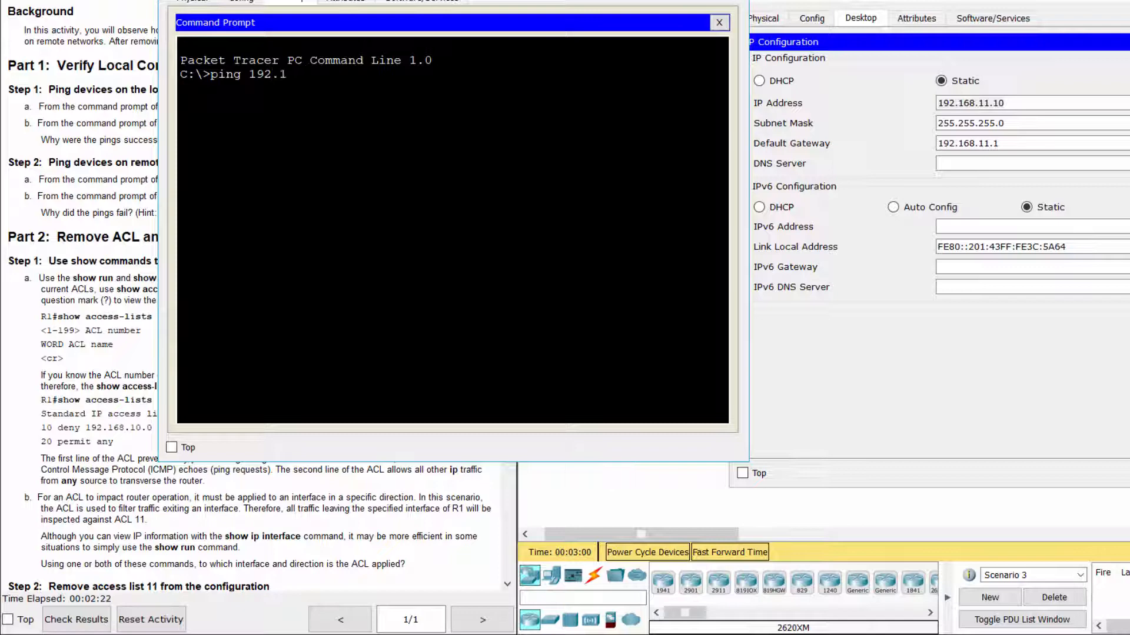
{"action": "type", "text": "68.11.10"}
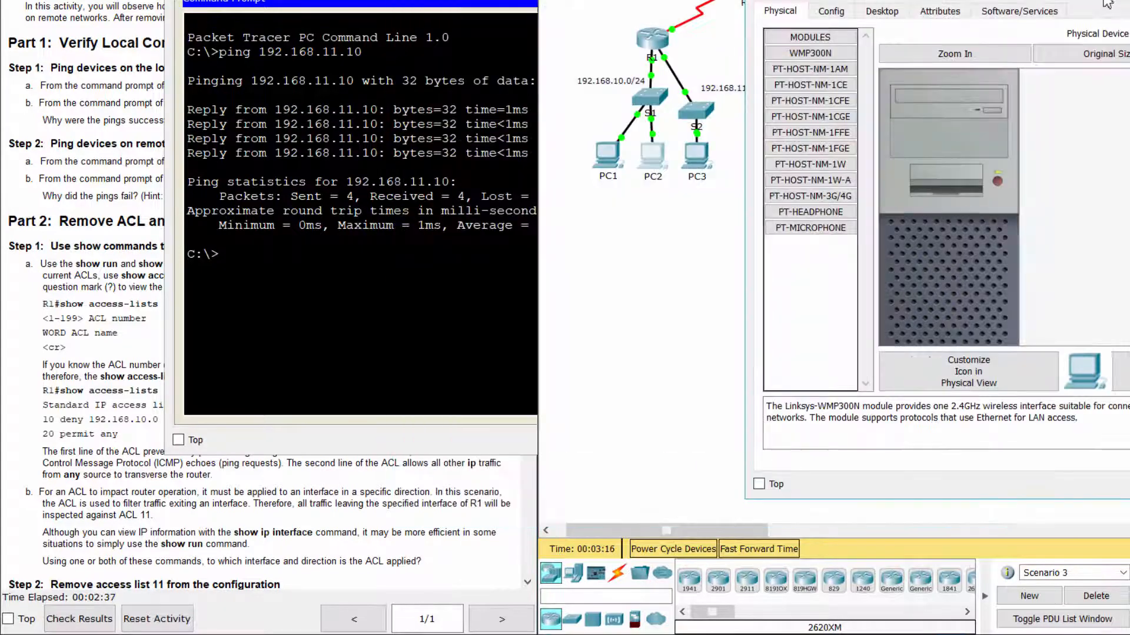
- Ping the other local PC at 192.168.10.x from PC1 with 0% loss
{"action": "left_click", "coordinate": [882, 11]}
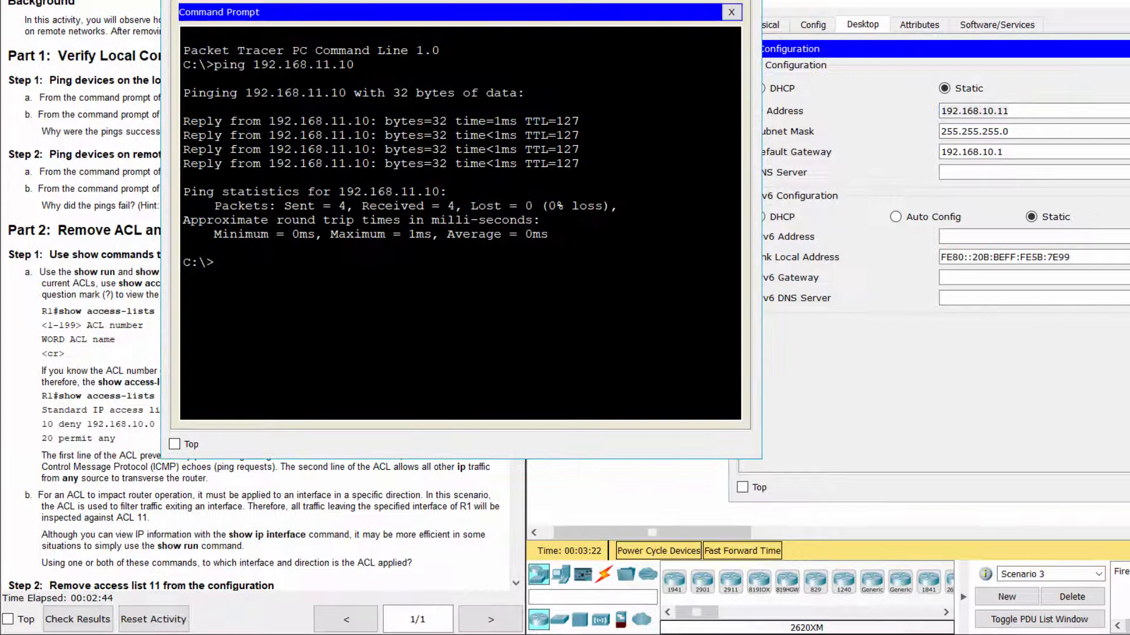
{"action": "type", "text": "ping"}
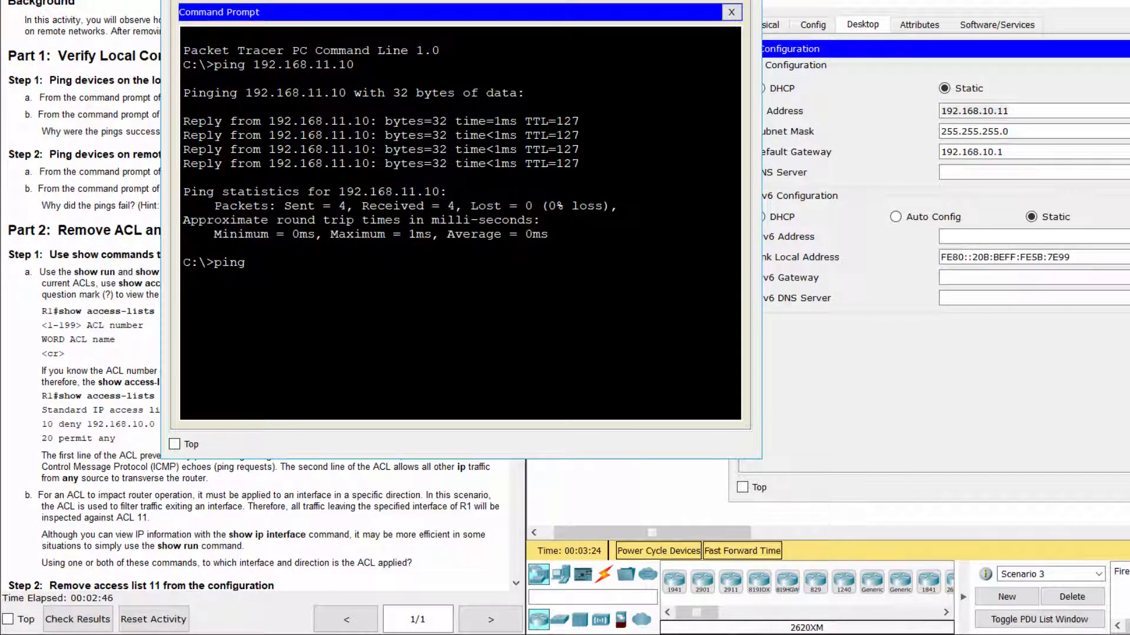
{"action": "type", "text": "192.168"}
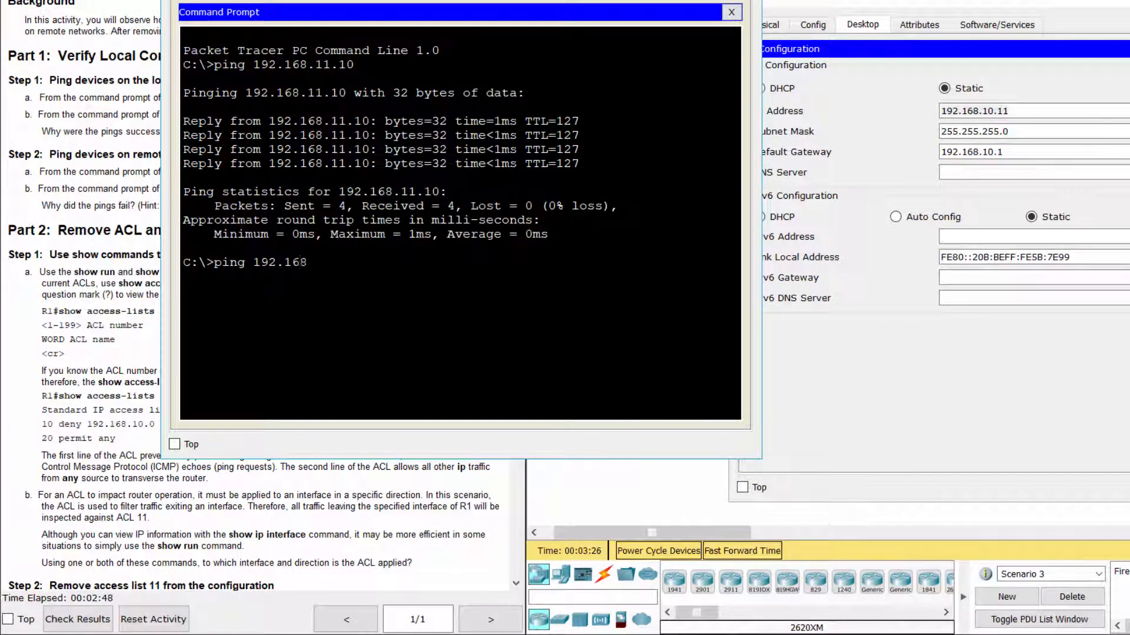
{"action": "type", "text": ".10"}
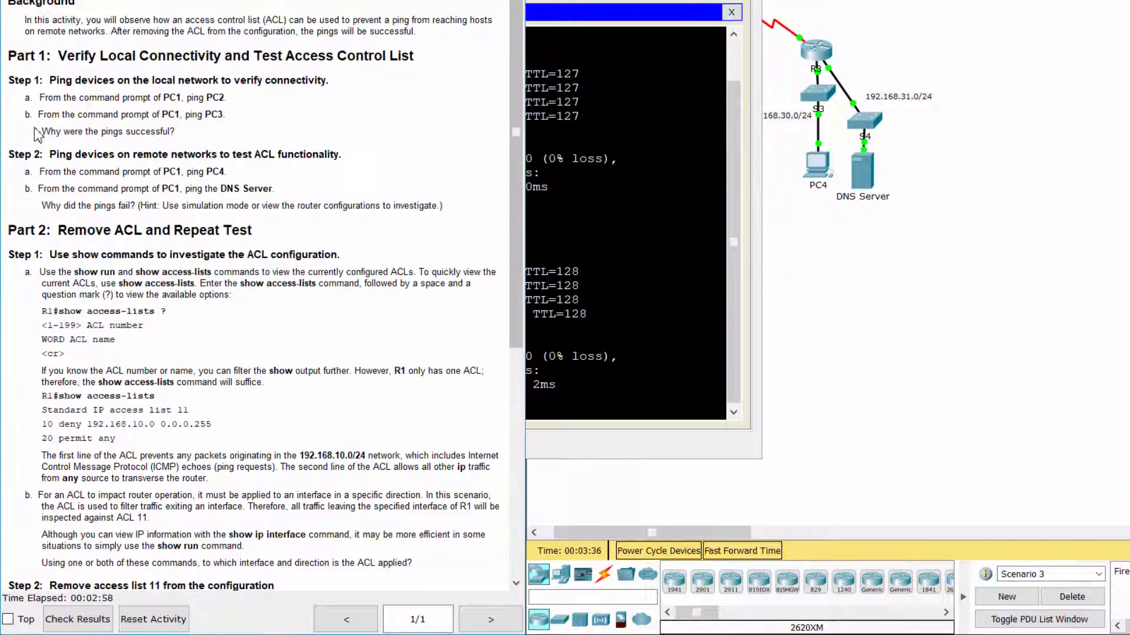
- Switch to Simulation mode and bring up PC4's device window
{"action": "double_click", "coordinate": [108, 131]}
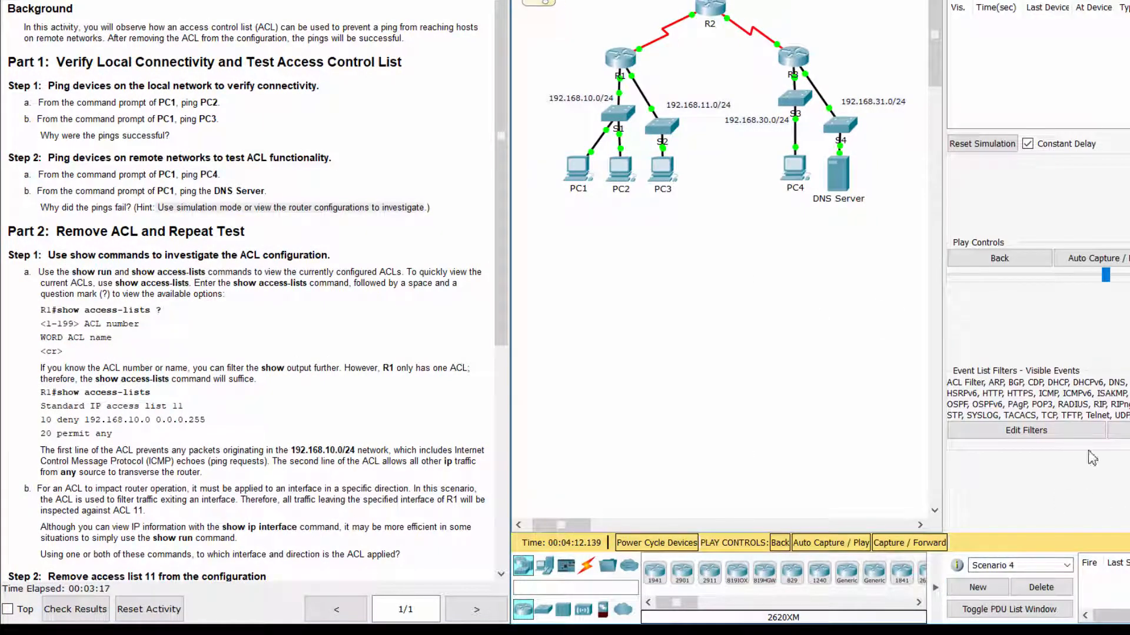
{"action": "left_click", "coordinate": [1024, 430]}
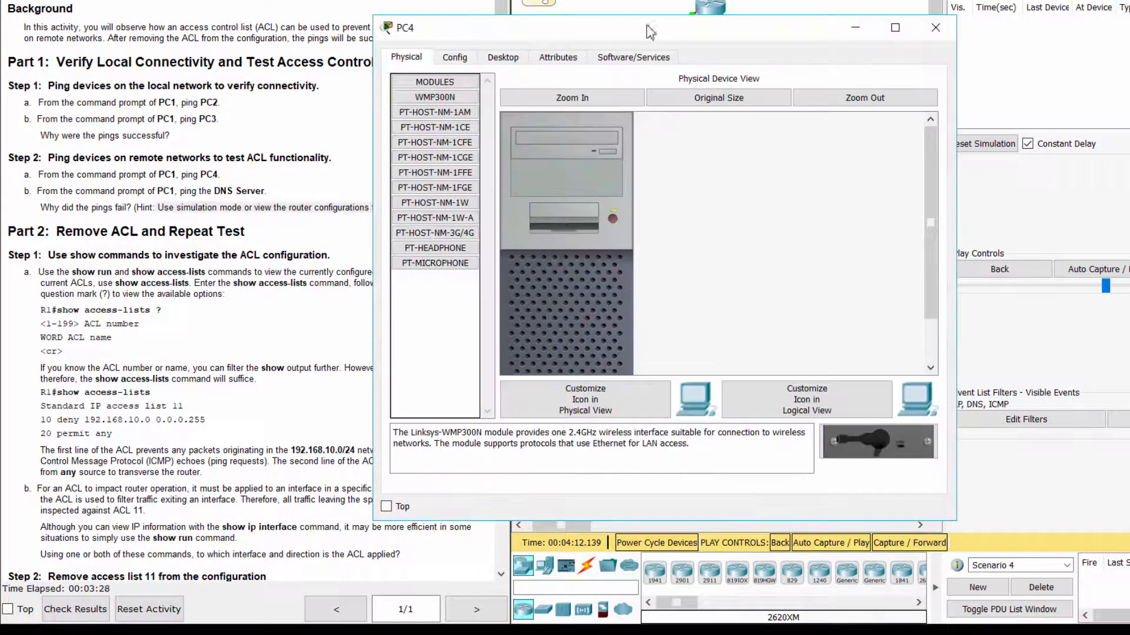
- Check PC4's IP configuration, then ping 192.168.30.12 from PC1's command prompt
{"action": "left_click", "coordinate": [859, 58]}
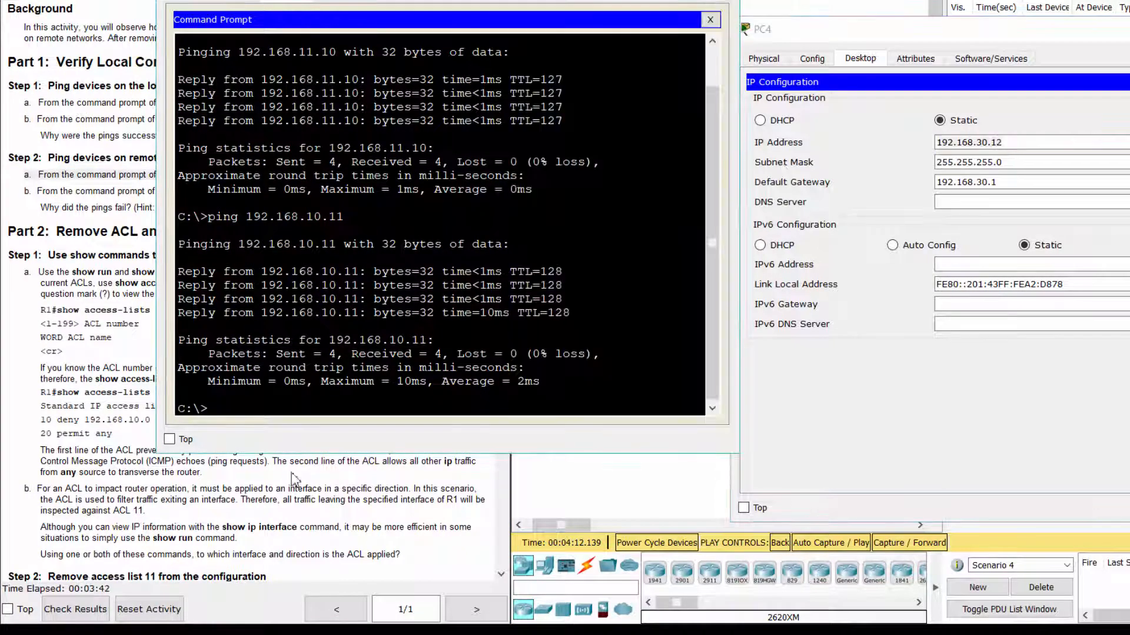
{"action": "type", "text": "ping 192"}
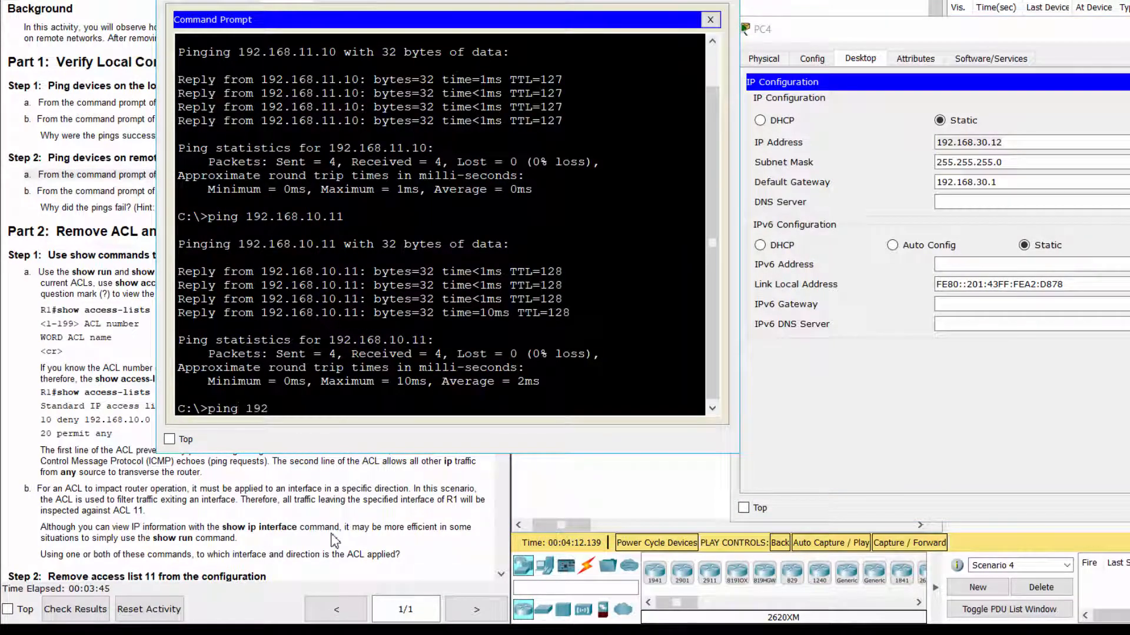
{"action": "type", "text": ".168."}
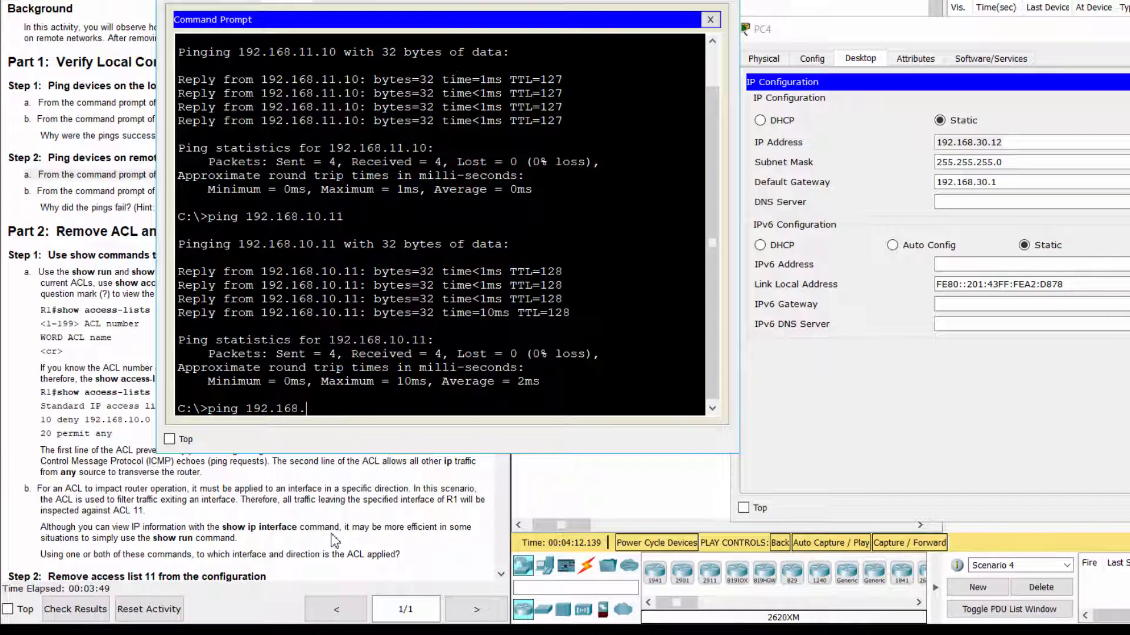
{"action": "type", "text": "30"}
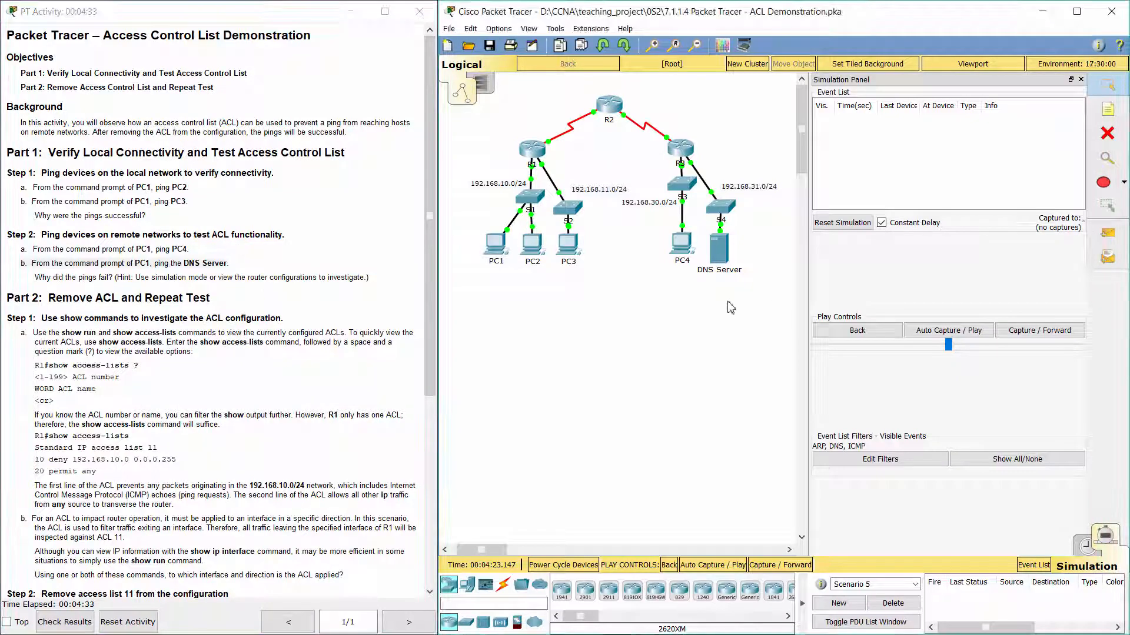
- From PC1's command prompt, ping the DNS Server at 192.168.31.12
{"action": "double_click", "coordinate": [718, 231]}
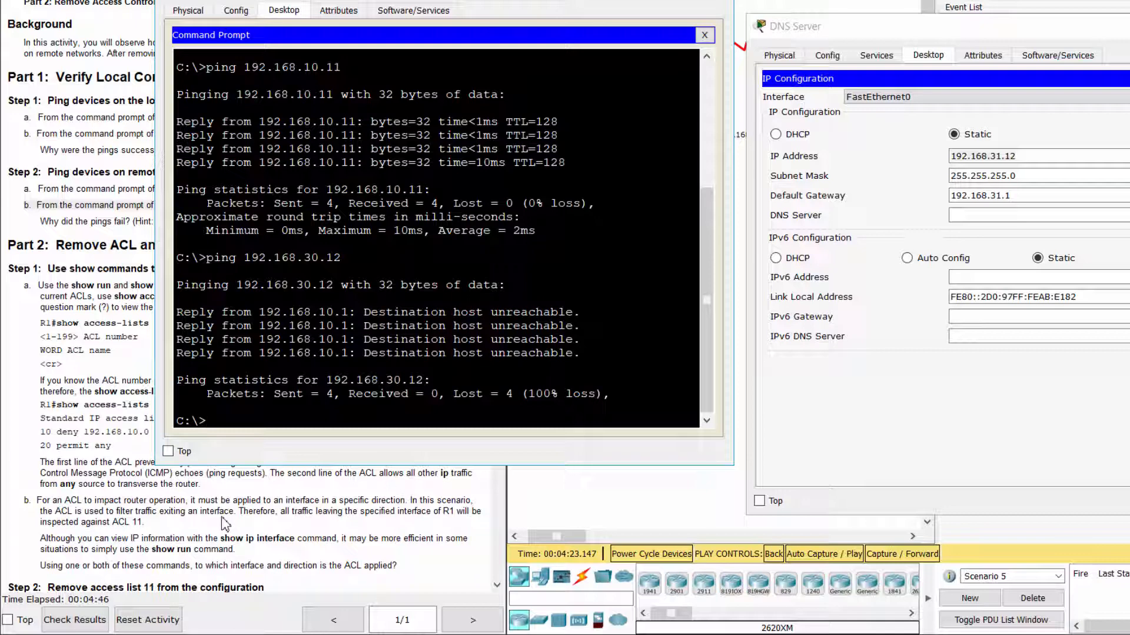
{"action": "type", "text": "ping"}
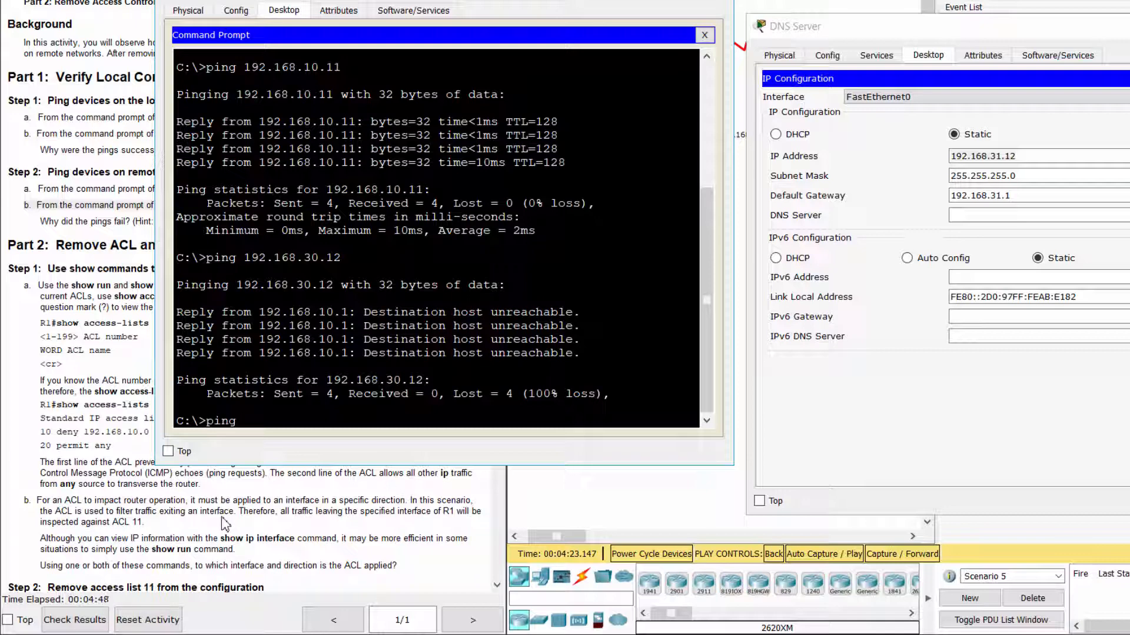
{"action": "type", "text": "192."}
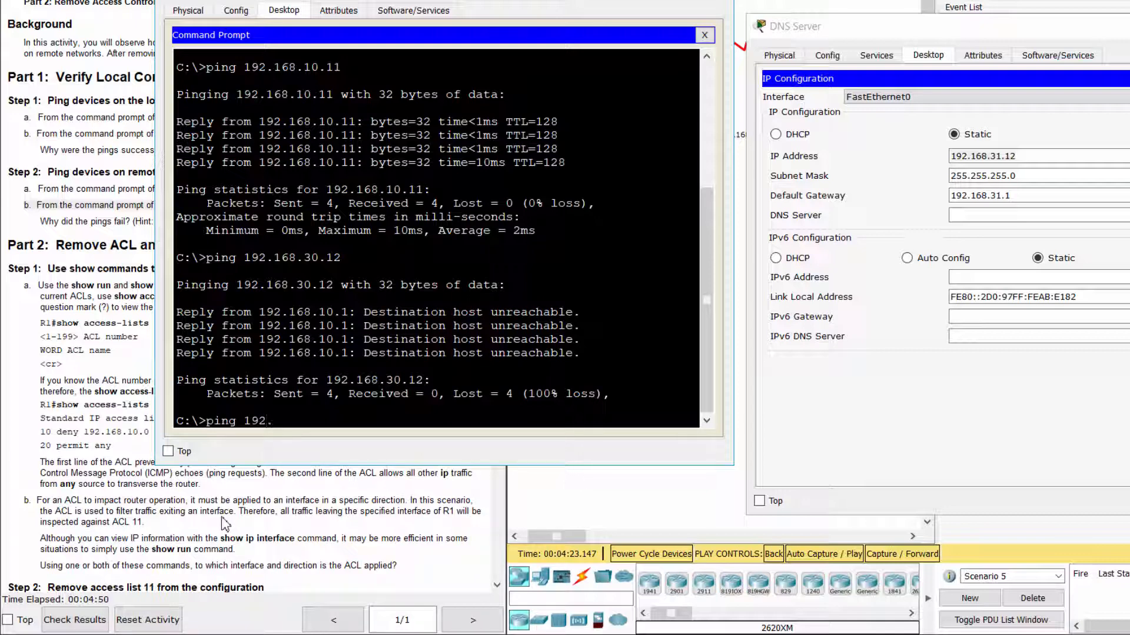
{"action": "type", "text": "168.31"}
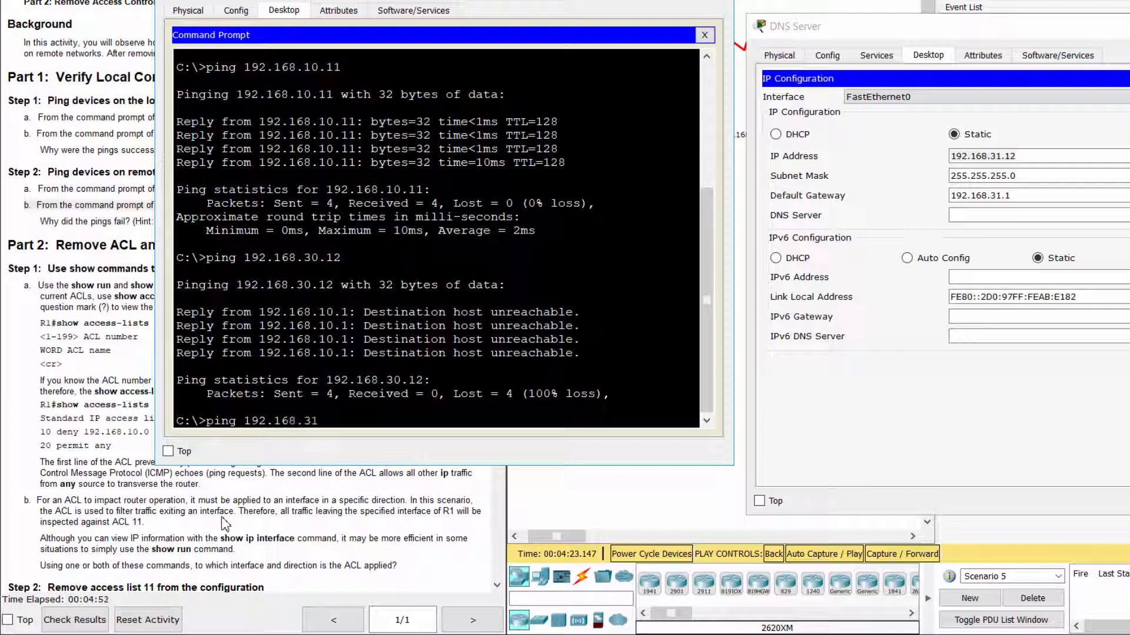
{"action": "type", "text": ".12"}
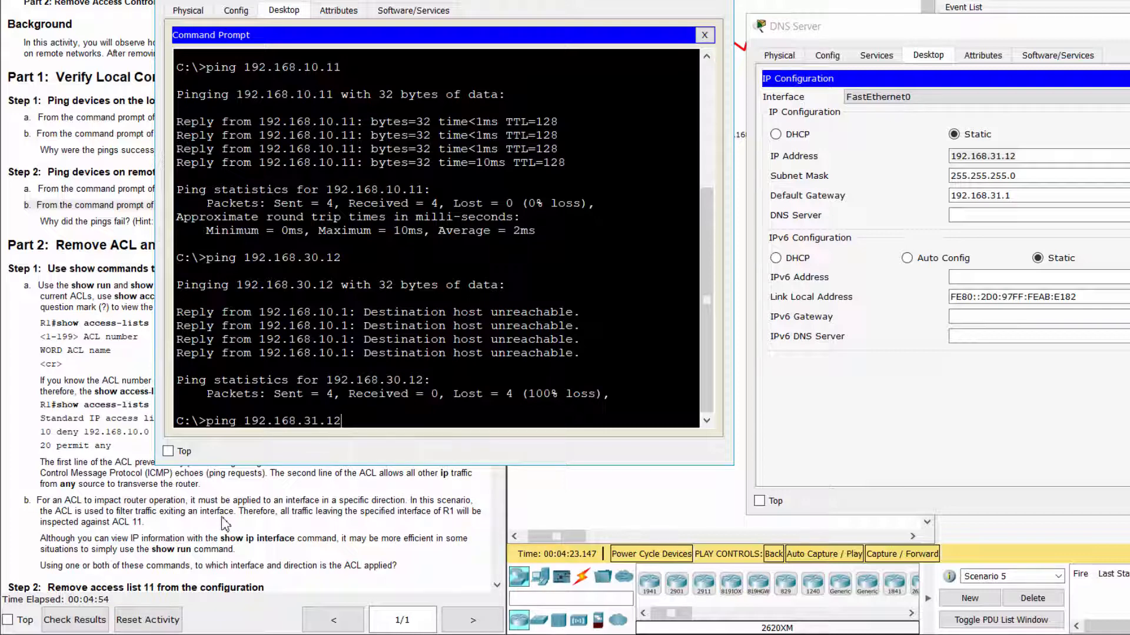
{"action": "key", "text": "Return"}
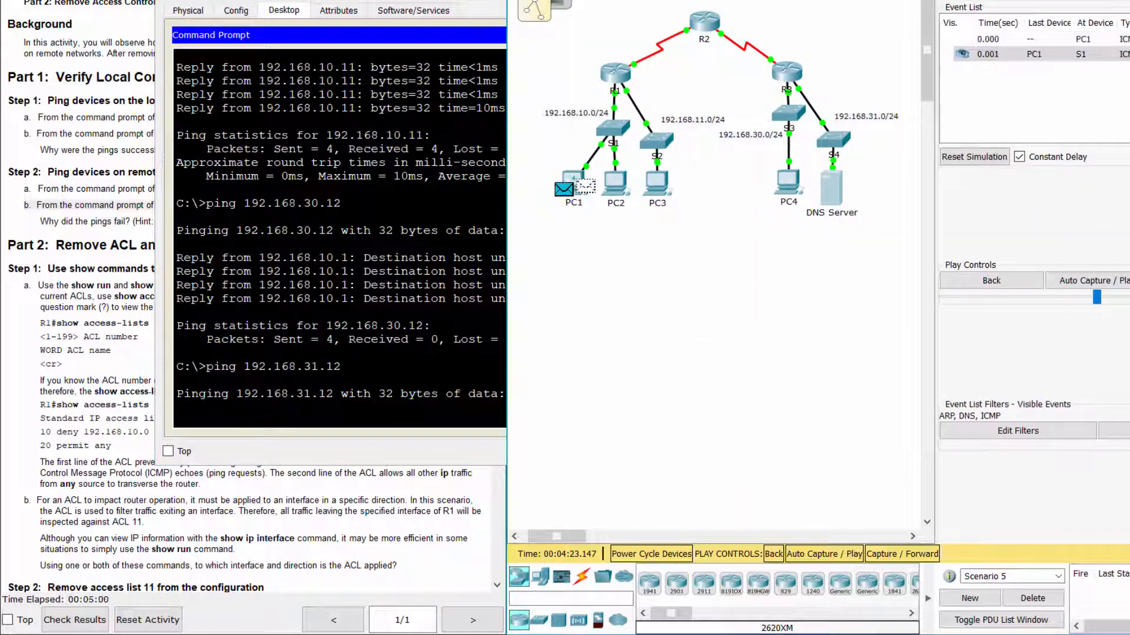
- Step the ping packet forward twice with Capture/Forward to trace where it fails
{"action": "left_click", "coordinate": [903, 555]}
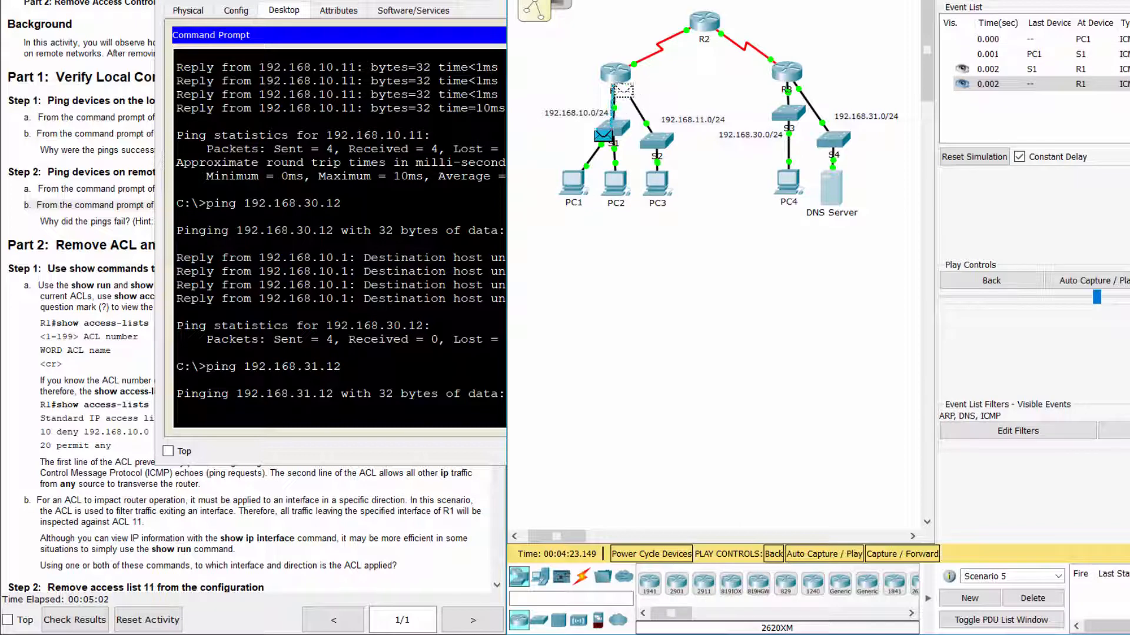
{"action": "left_click", "coordinate": [901, 554]}
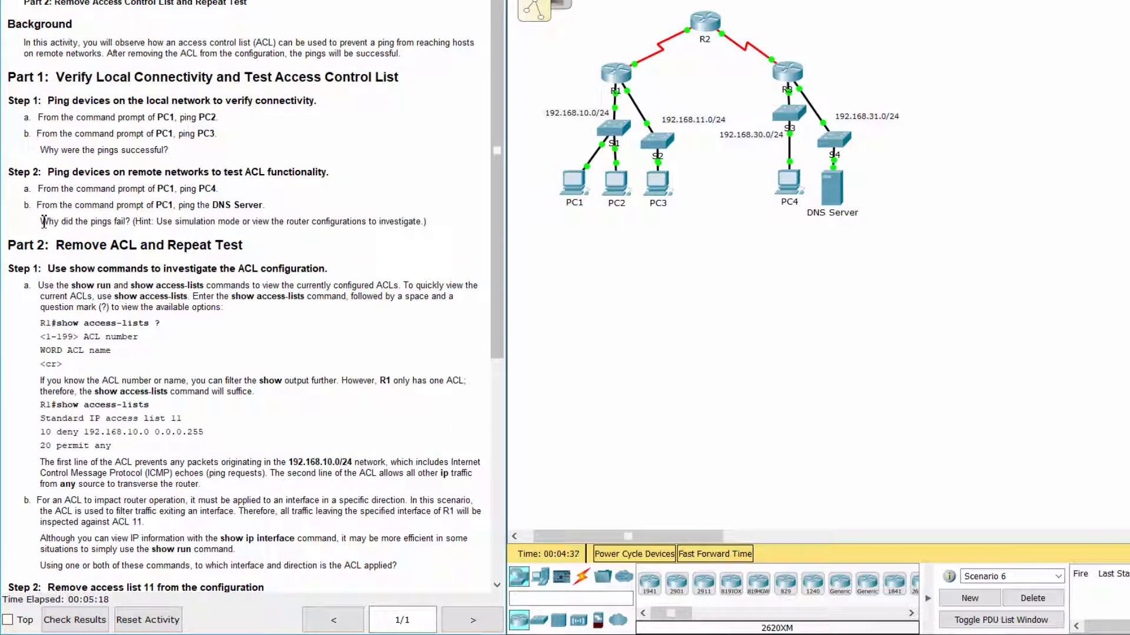
- Highlight the Part 2 Step 1 heading and bring up router R1's device window
{"action": "left_click_drag", "start_coordinate": [41, 221], "coordinate": [143, 222]}
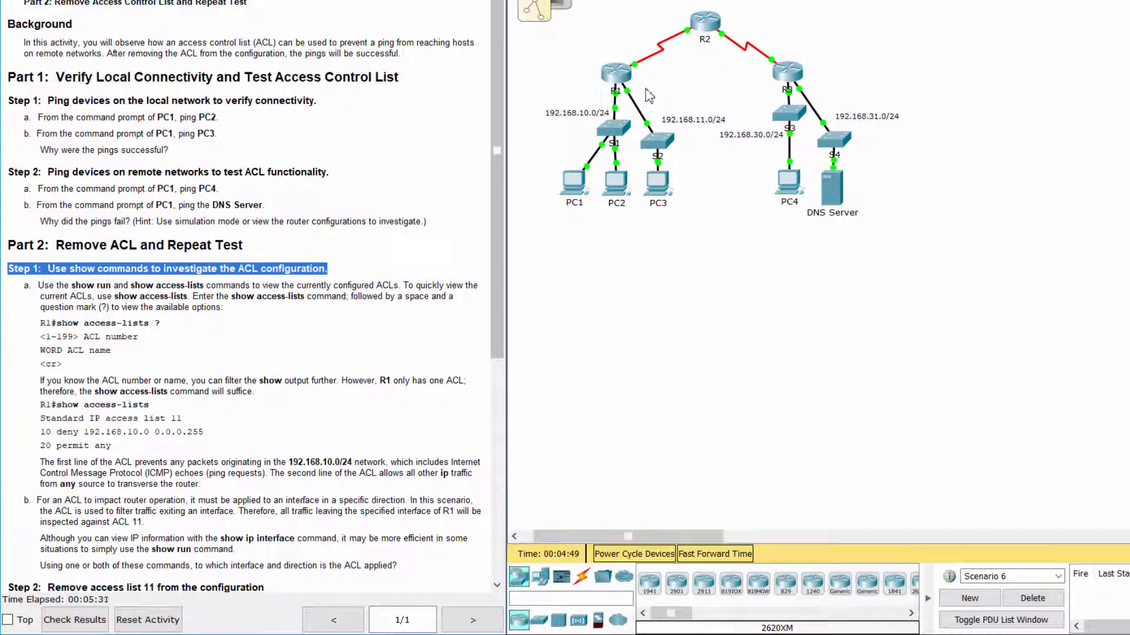
{"action": "double_click", "coordinate": [612, 90]}
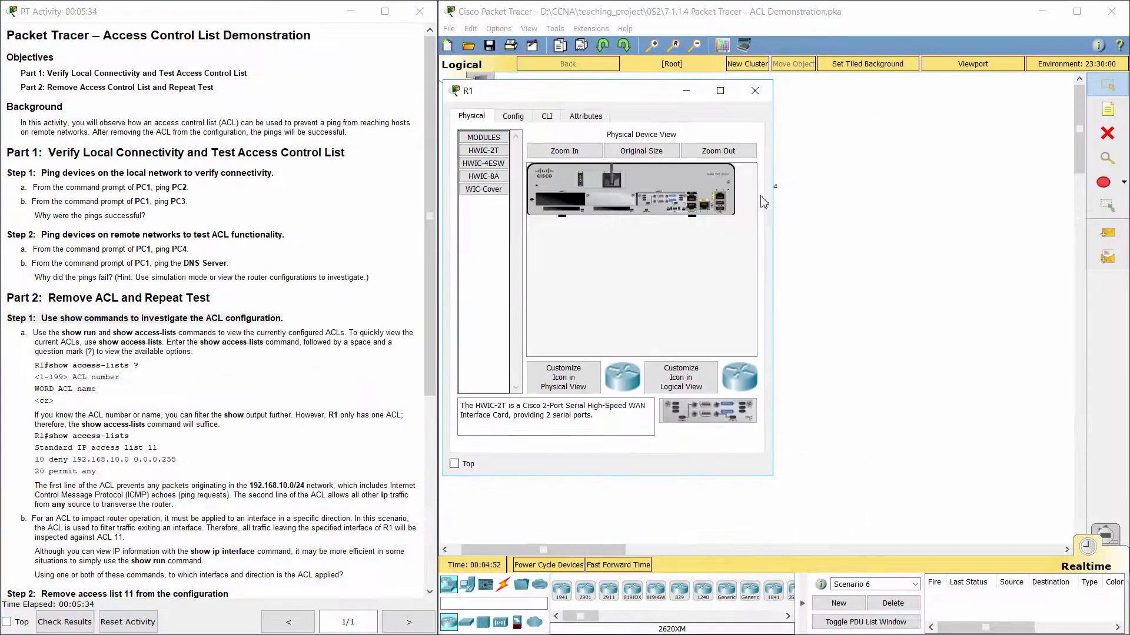
- In R1's CLI, run 'show access-lists' to list ACL 11's deny 192.168.10.0 and permit any rules
{"action": "left_click", "coordinate": [546, 117]}
{"action": "type", "text": "sho"}
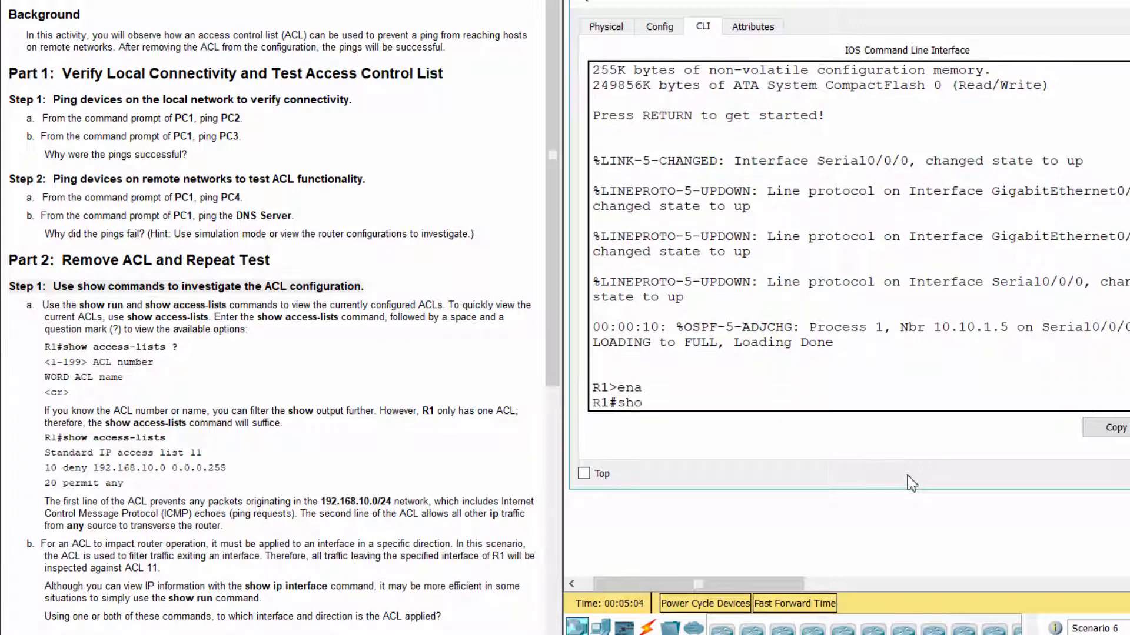
{"action": "type", "text": "w acc"}
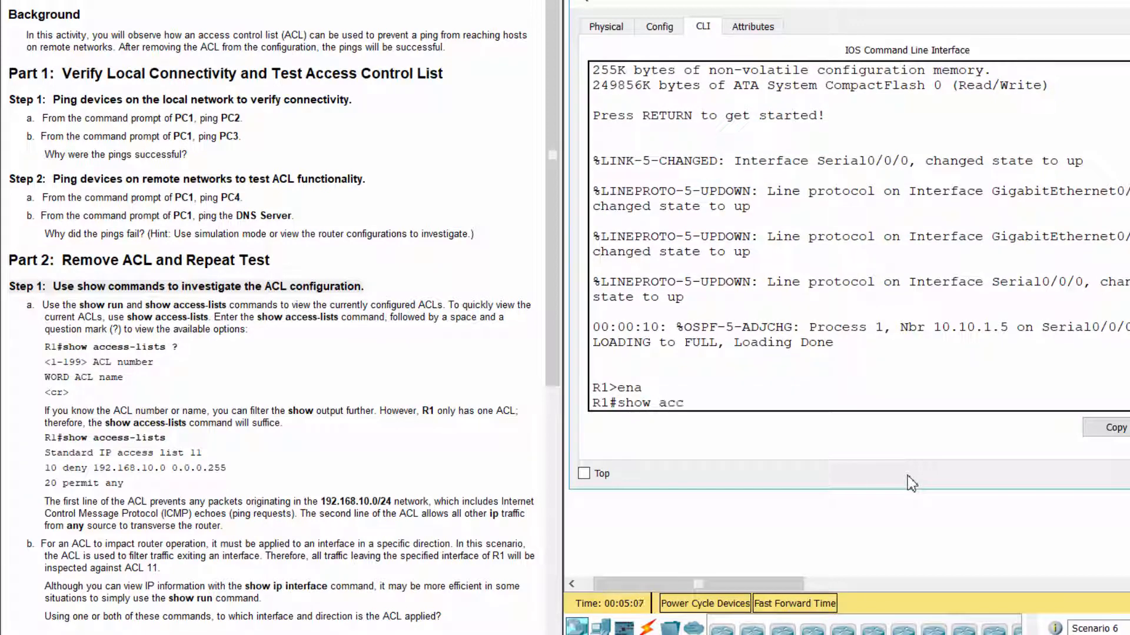
{"action": "type", "text": "ess"}
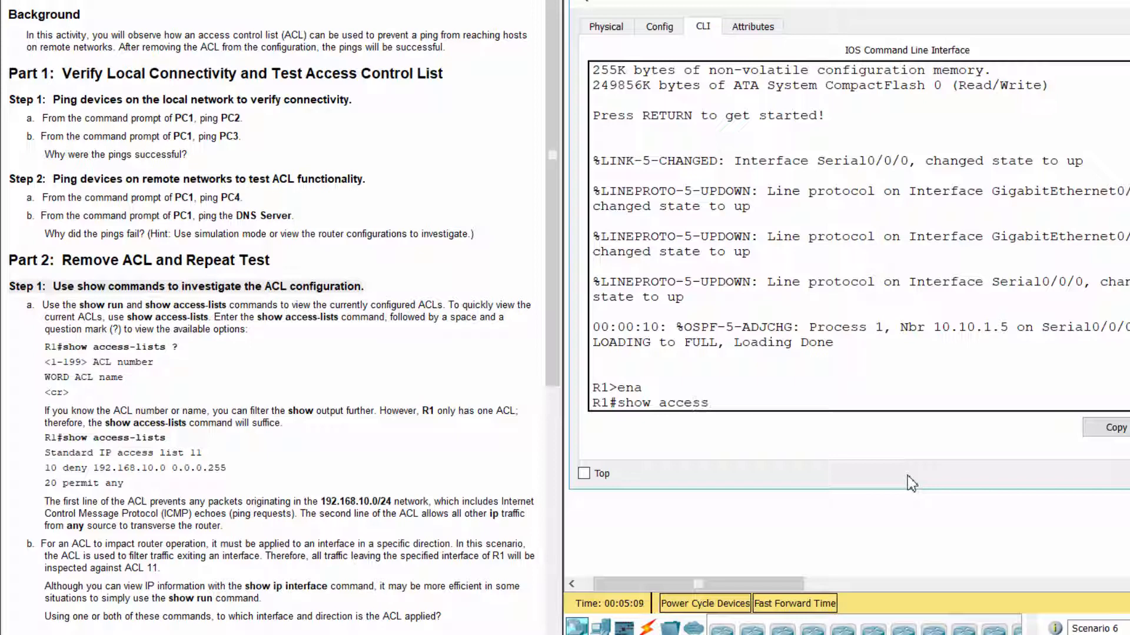
{"action": "type", "text": "-lists"}
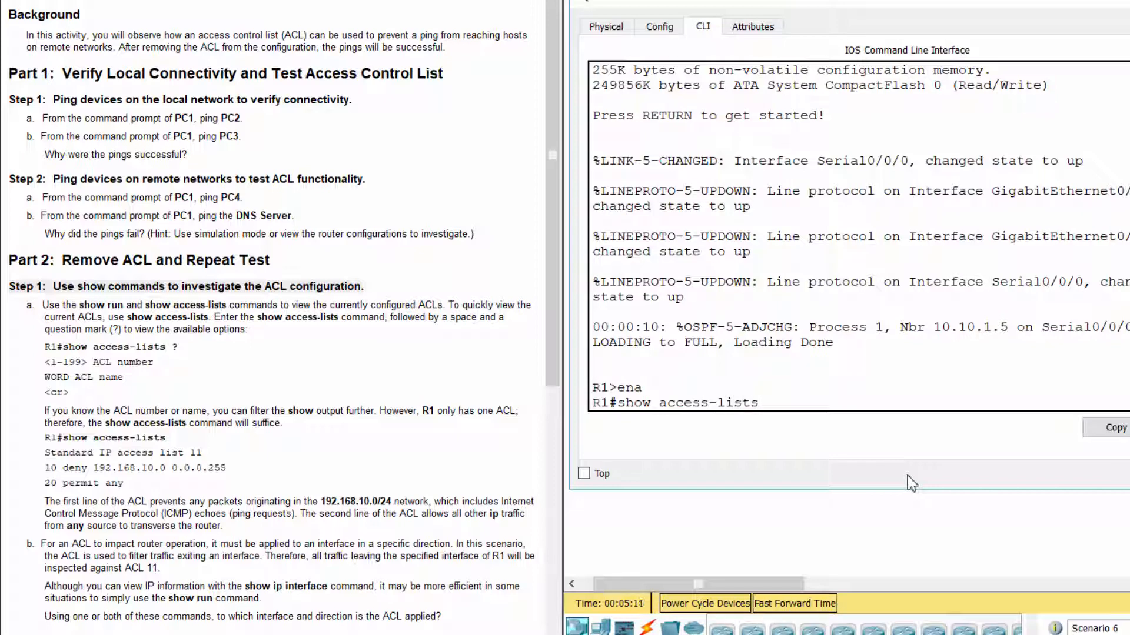
{"action": "type", "text": "show access-lists ?"}
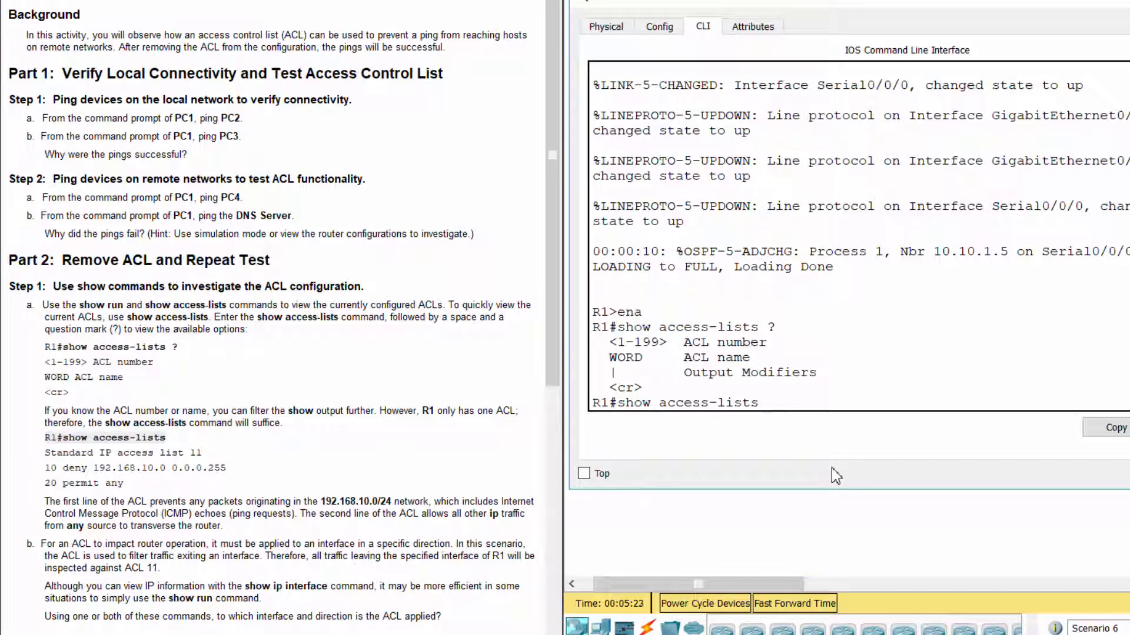
{"action": "key", "text": "Return"}
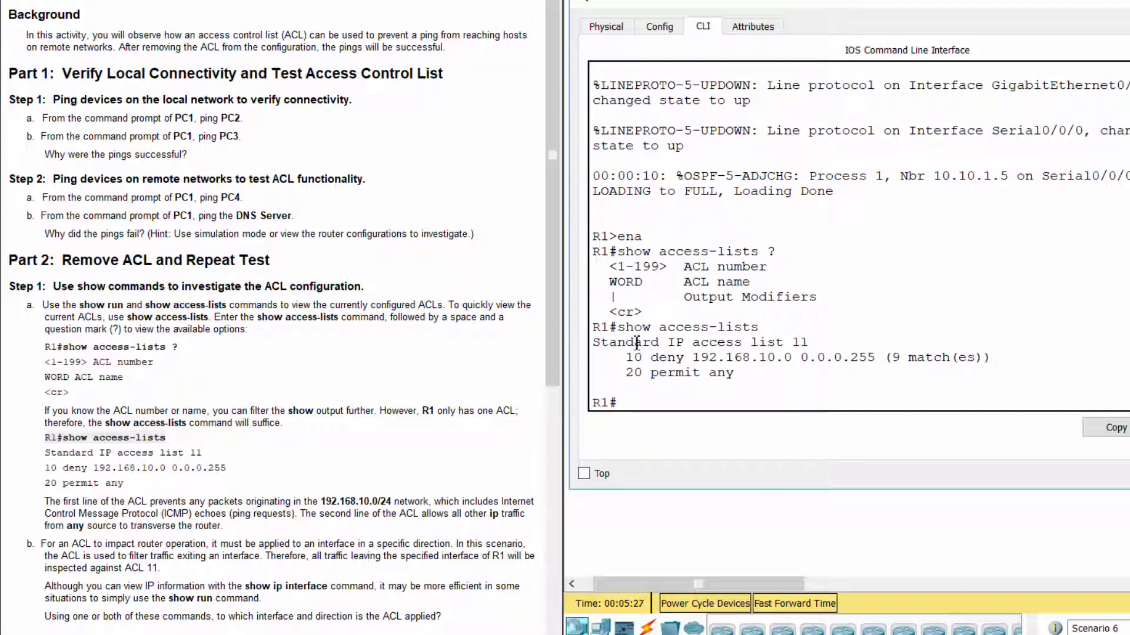
- Emphasise the deny rule with 9 matches and scroll the lab instructions down
{"action": "double_click", "coordinate": [699, 341]}
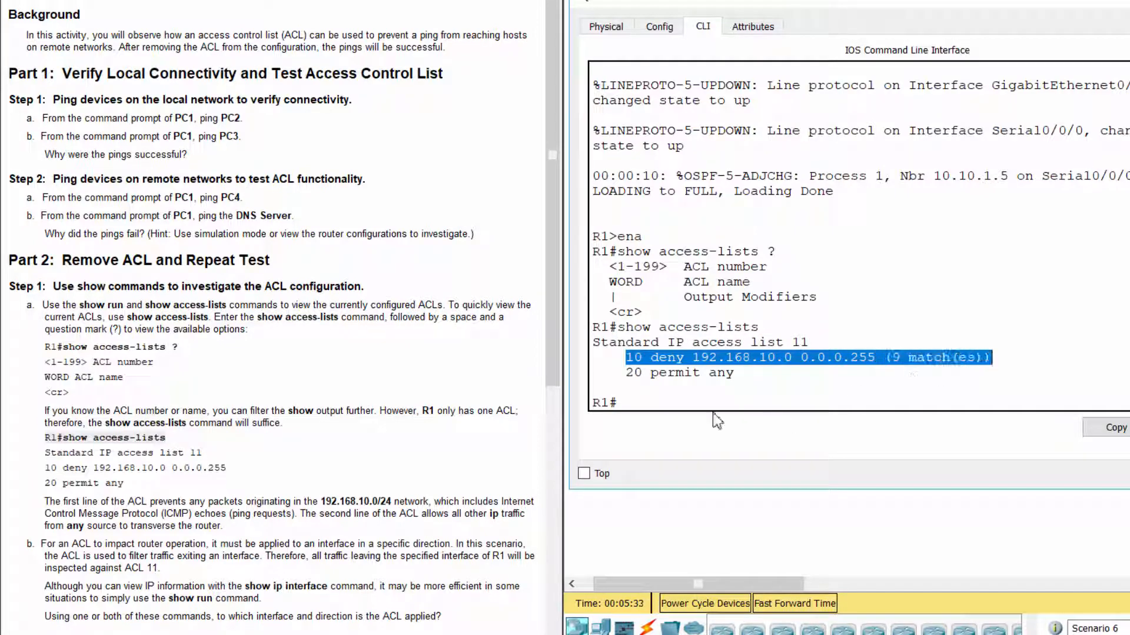
{"action": "scroll", "scroll_direction": "down", "scroll_amount": 3}
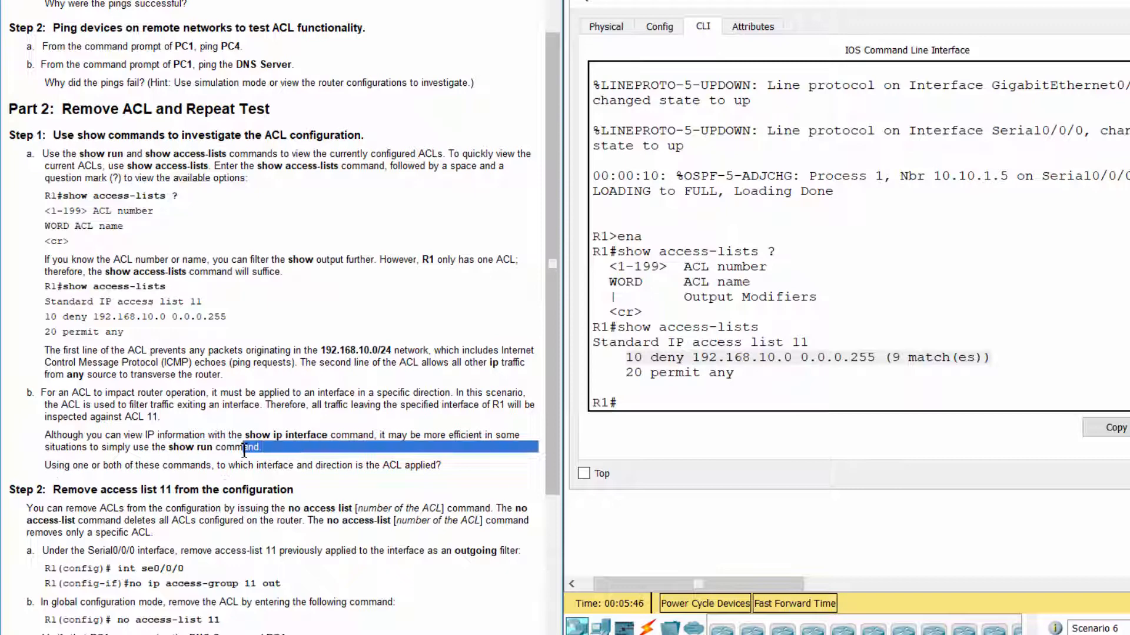
{"action": "type", "text": "show"}
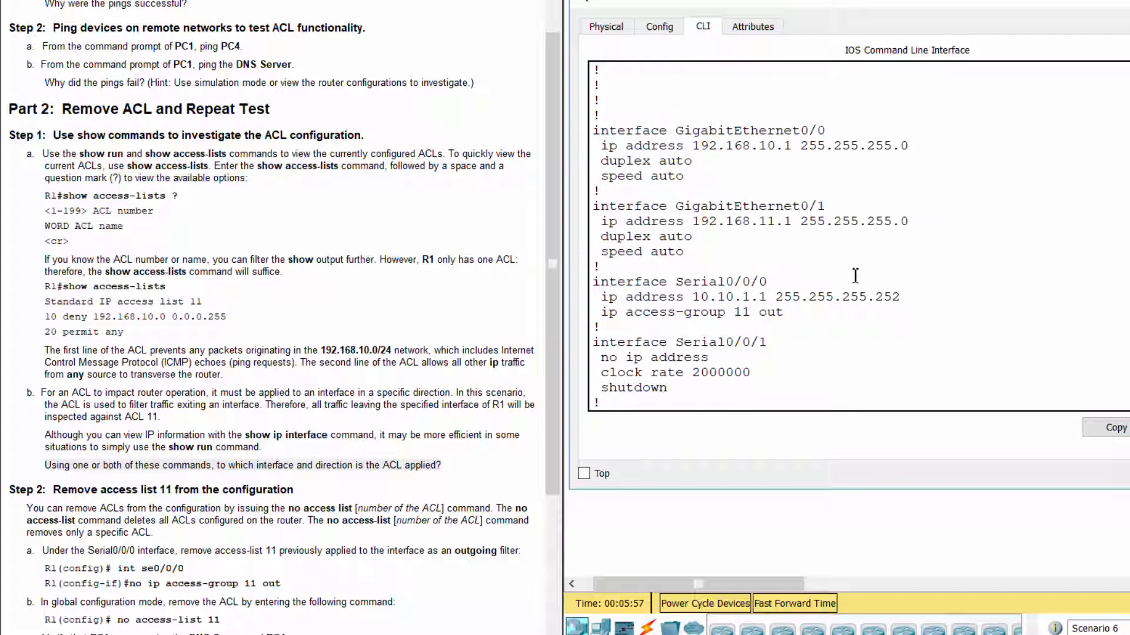
{"action": "mouse_move", "coordinate": [598, 283]}
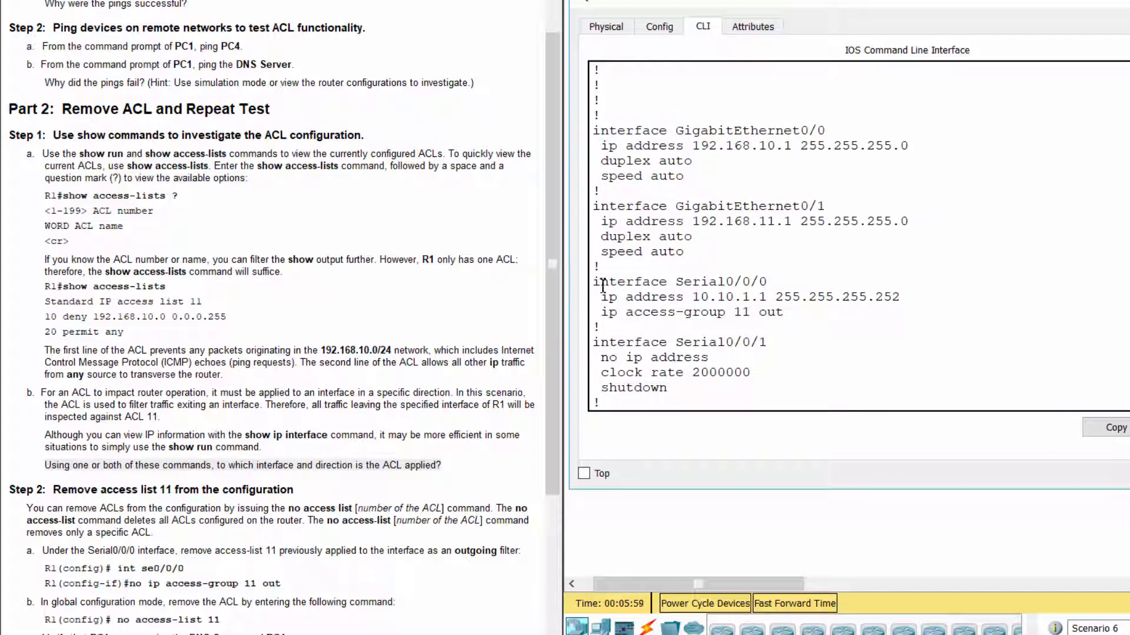
- Page through R1's running-config to Serial0/0/0 with access-group 11 out, reaching Step 2
{"action": "double_click", "coordinate": [679, 281]}
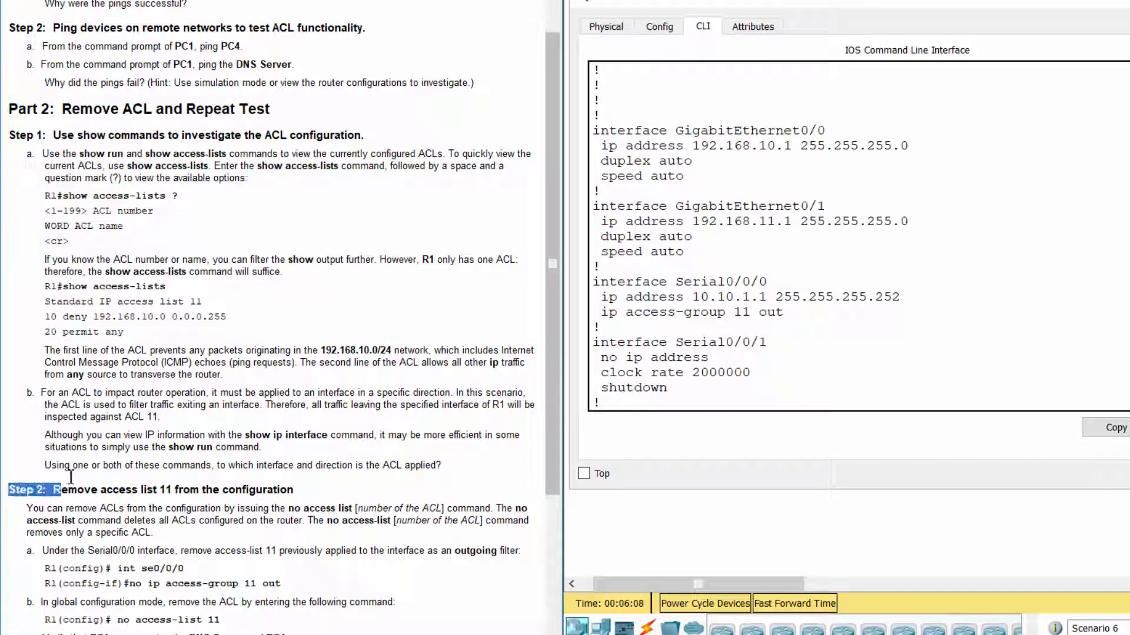
{"action": "scroll", "scroll_direction": "down", "scroll_amount": 3}
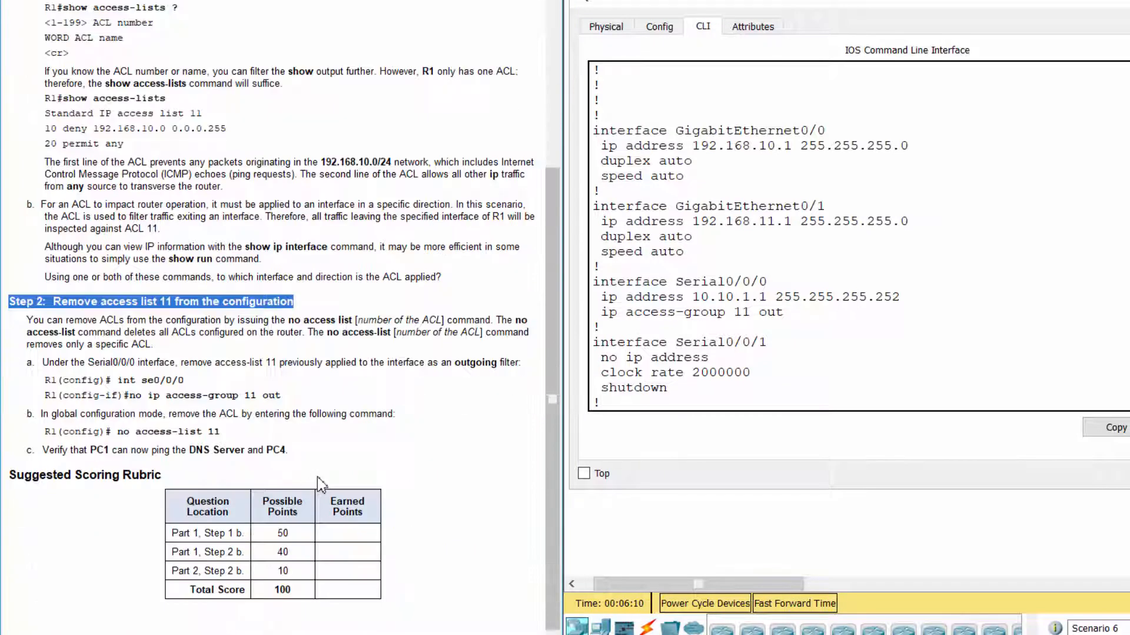
{"action": "mouse_move", "coordinate": [292, 281]}
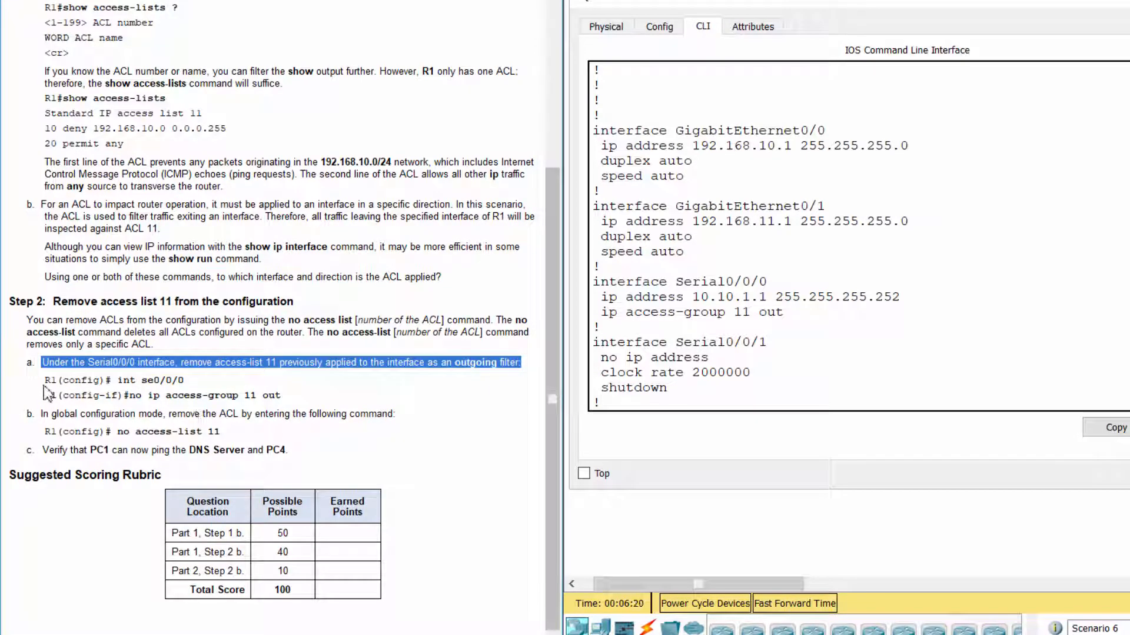
- Enter global configuration mode on R1 with 'conf t'
{"action": "left_click", "coordinate": [775, 402]}
{"action": "type", "text": "co"}
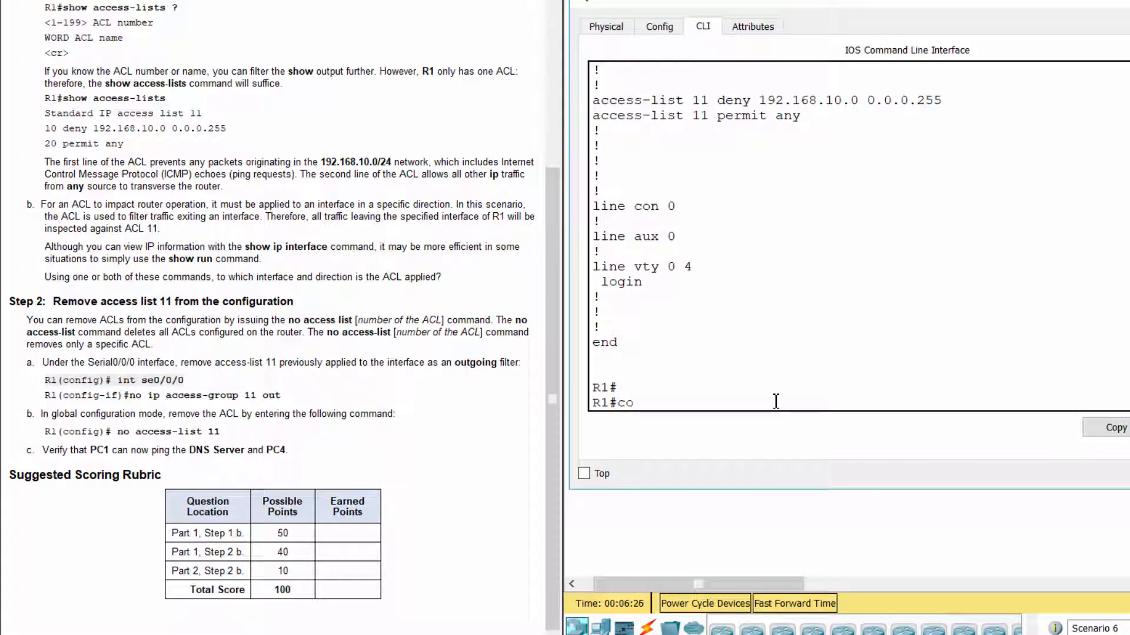
{"action": "type", "text": "n"}
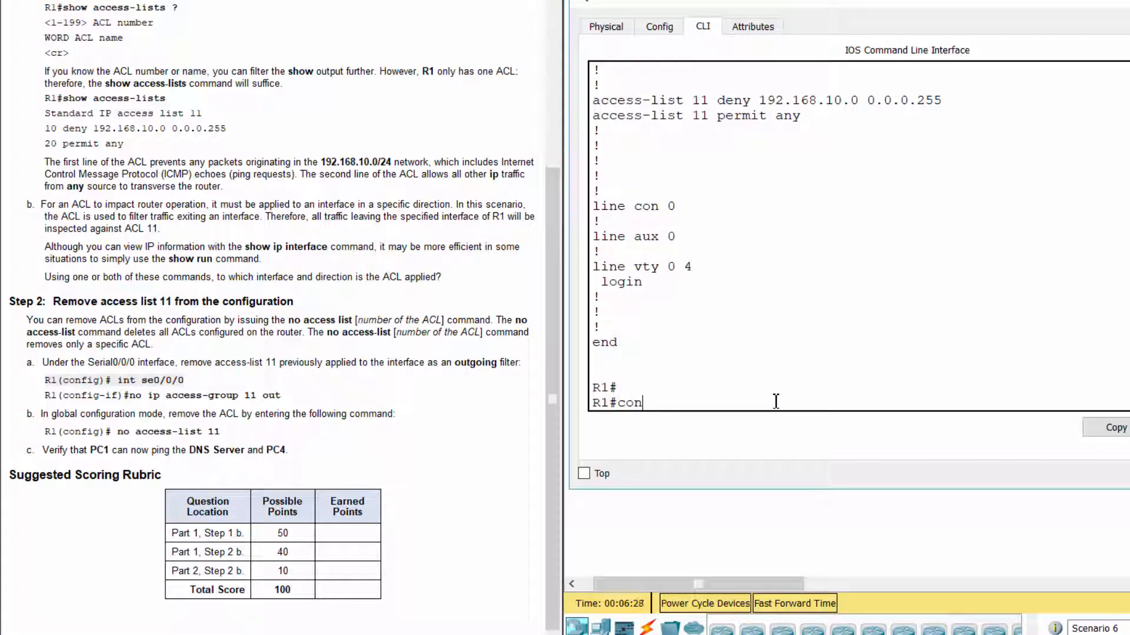
{"action": "type", "text": "f"}
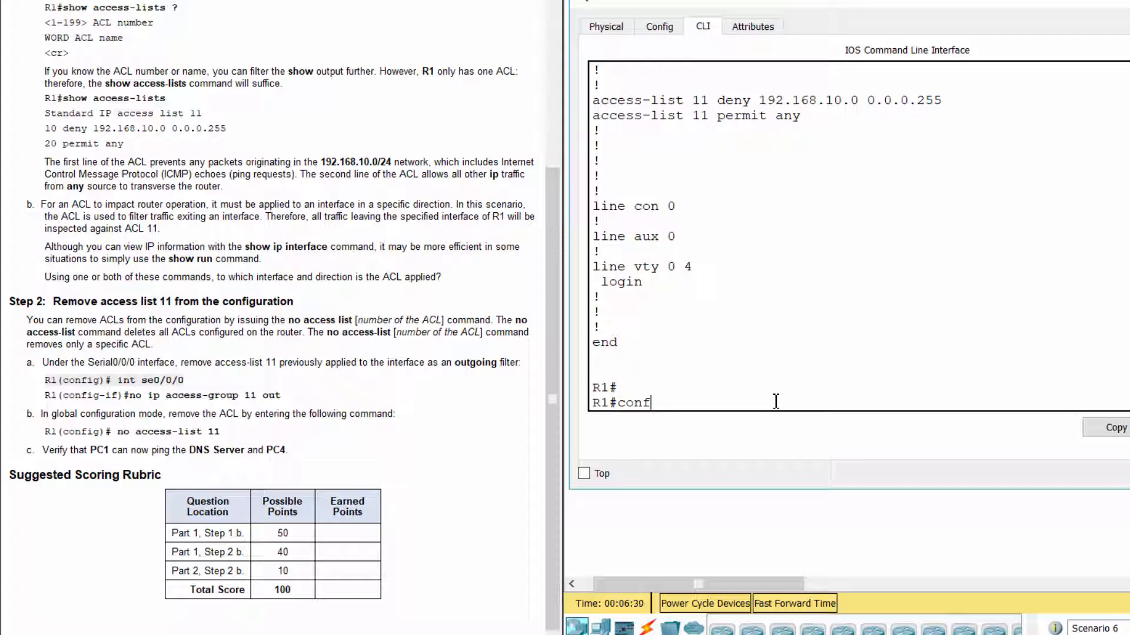
{"action": "key", "text": "Return"}
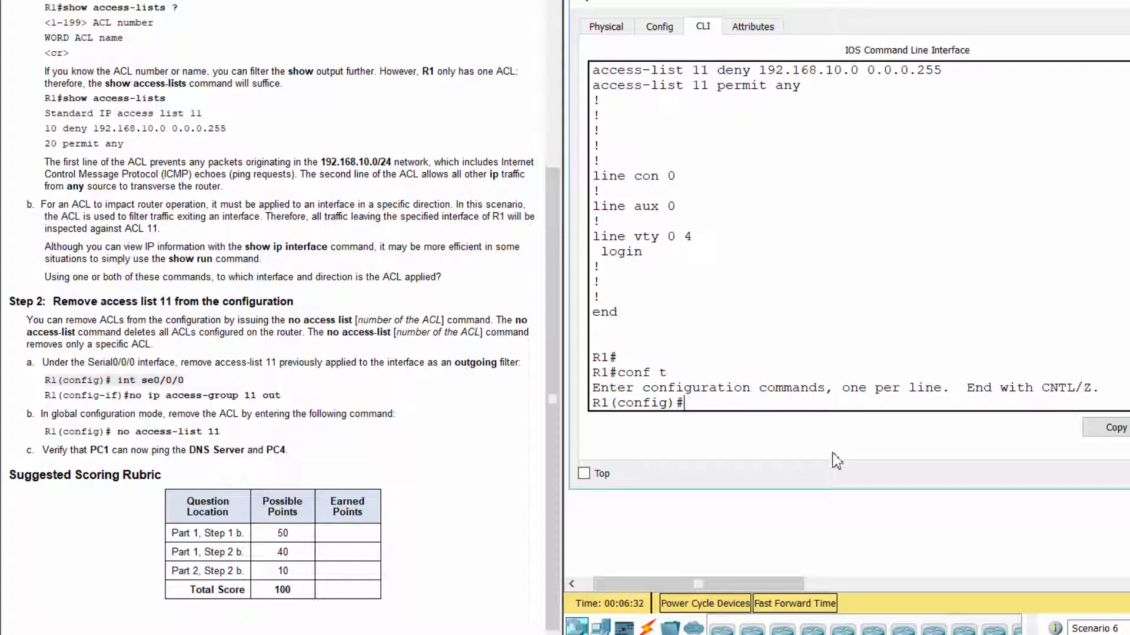
- On interface s0/0/0, remove the ACL with 'no ip access-group 11 out'
{"action": "type", "text": "interfa"}
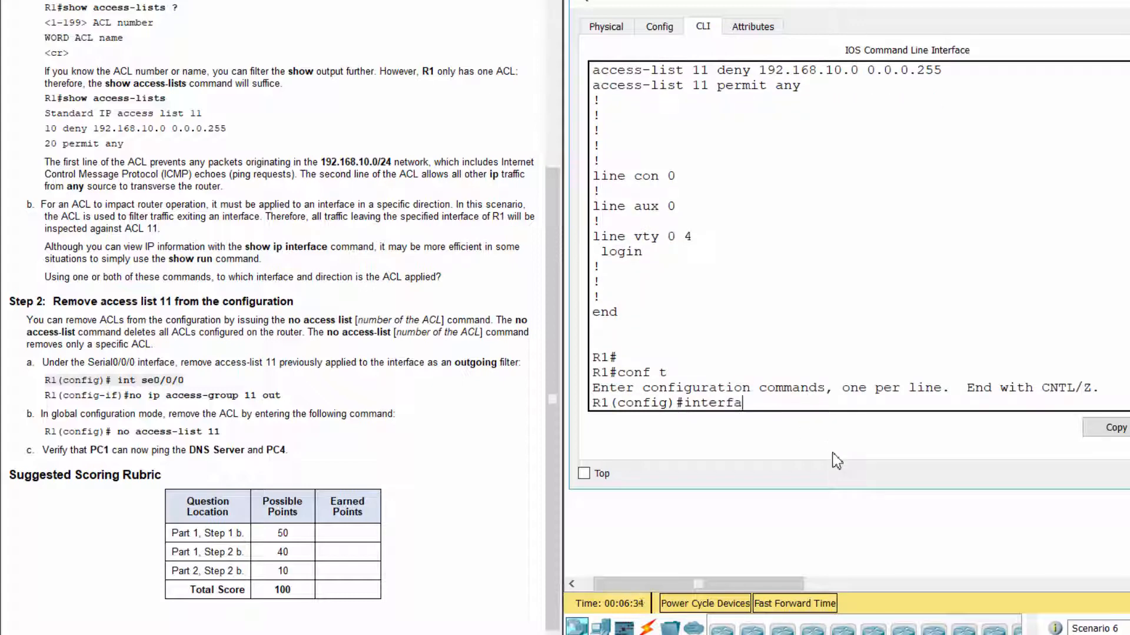
{"action": "type", "text": "ce s"}
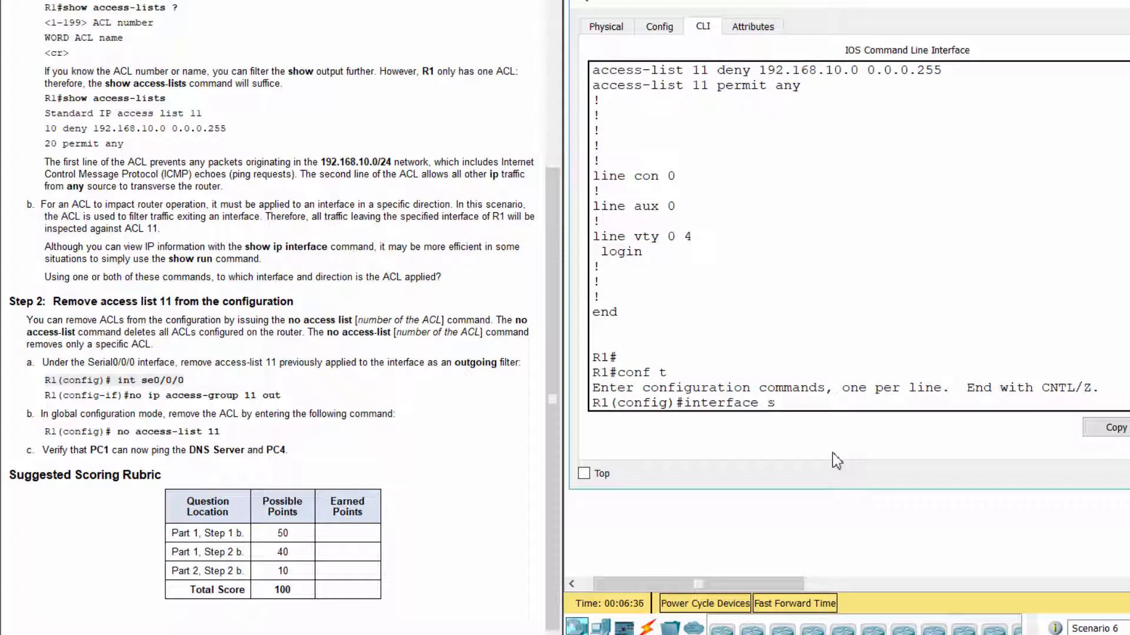
{"action": "type", "text": "0/0/0"}
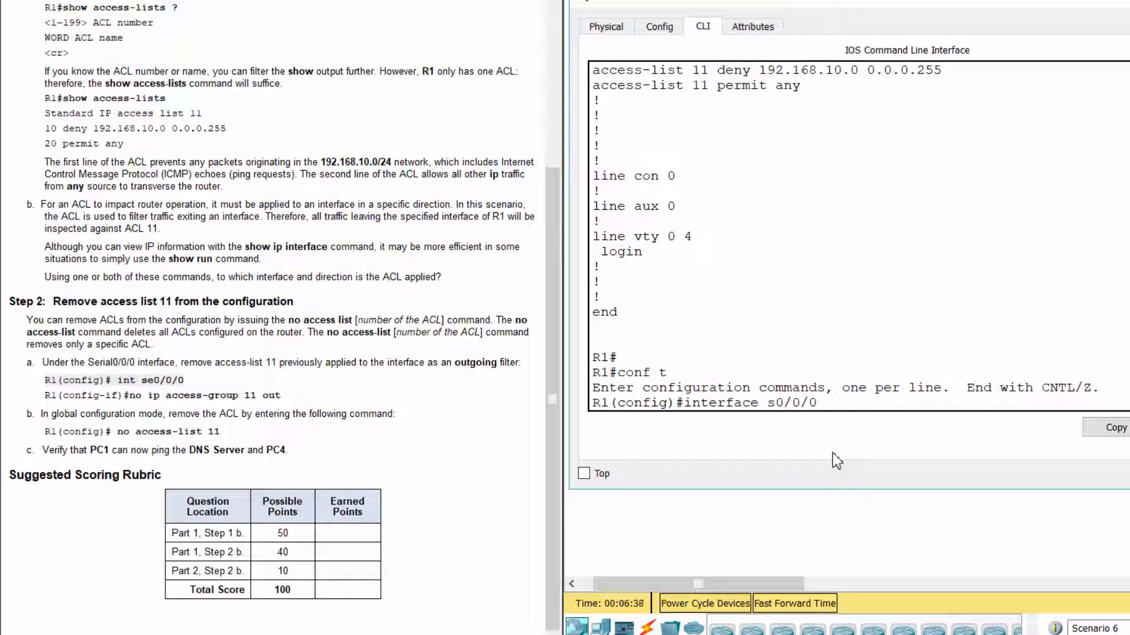
{"action": "type", "text": "no"}
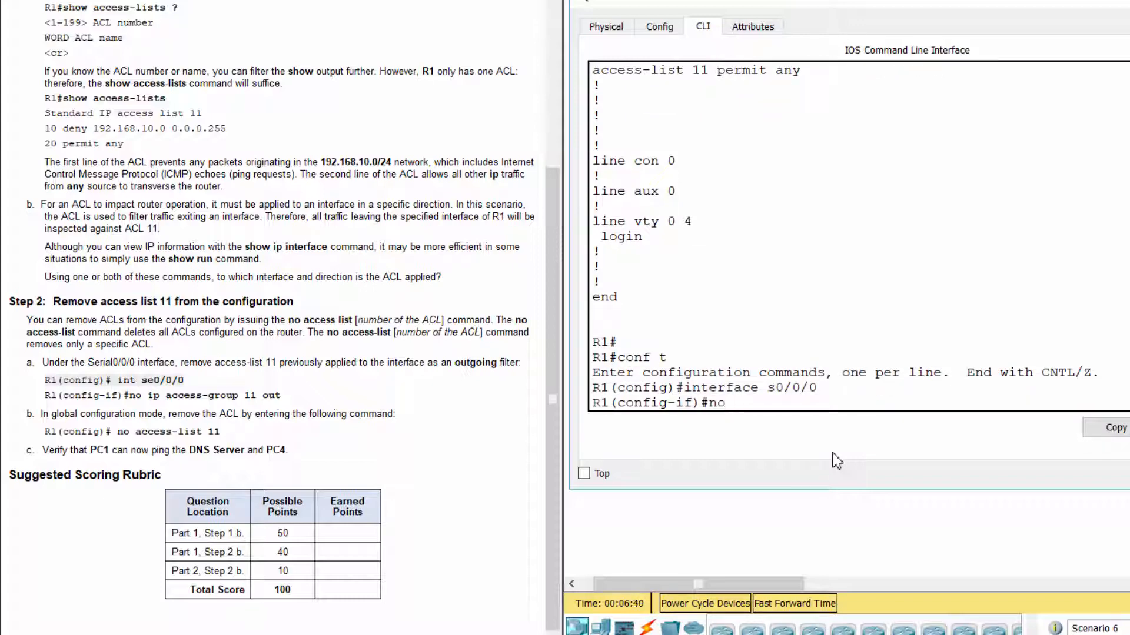
{"action": "type", "text": "ip acce"}
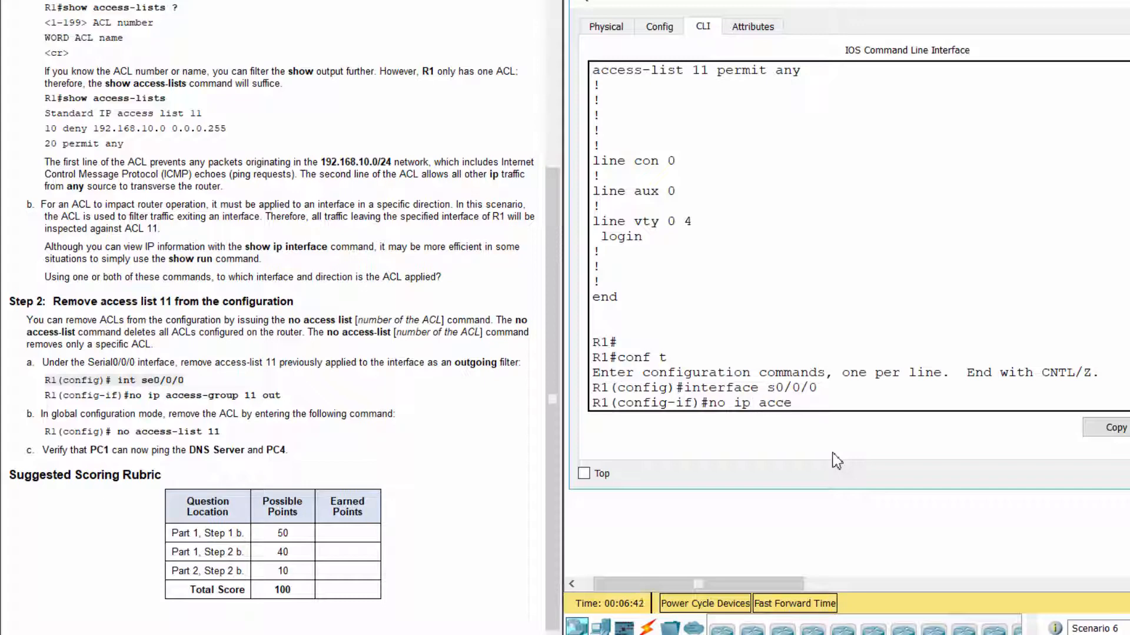
{"action": "type", "text": "ss-group 11"}
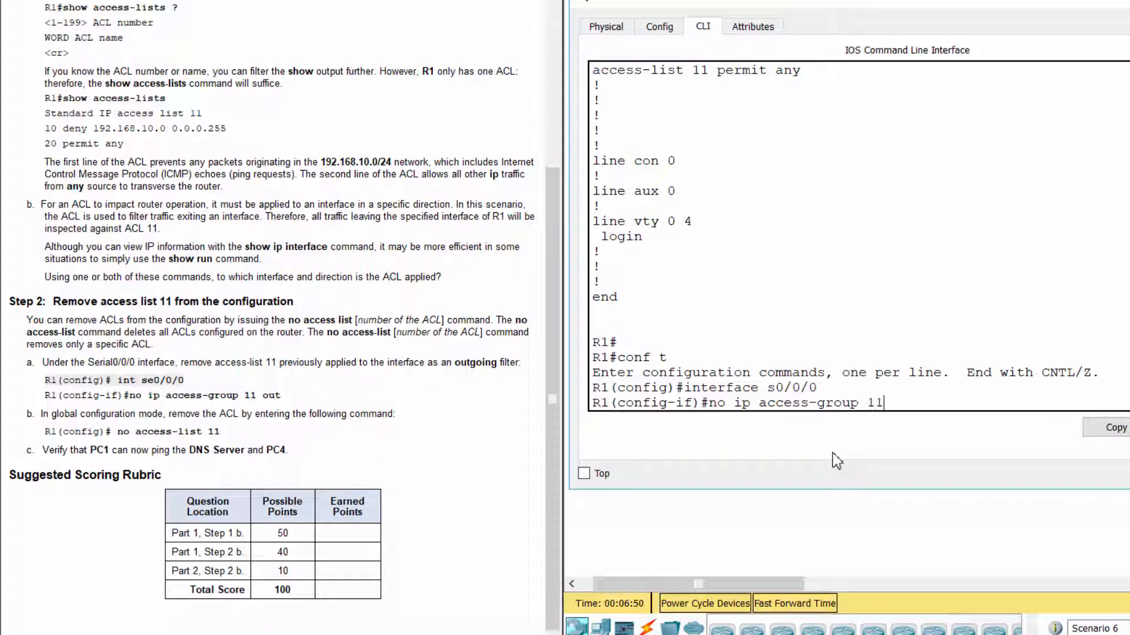
{"action": "type", "text": "out"}
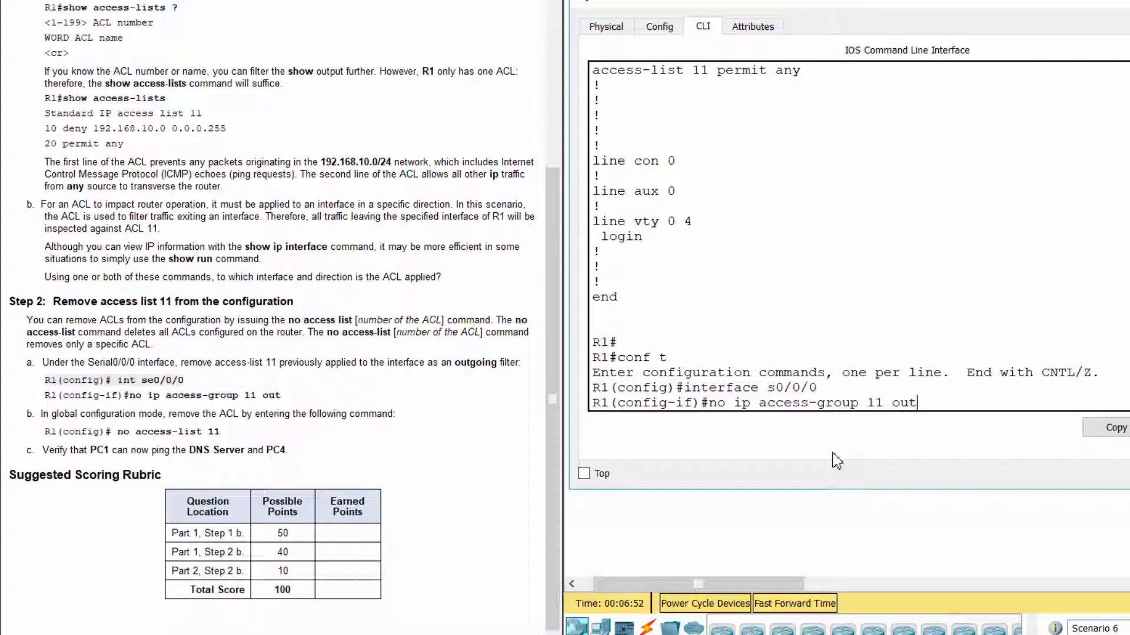
{"action": "key", "text": "Return"}
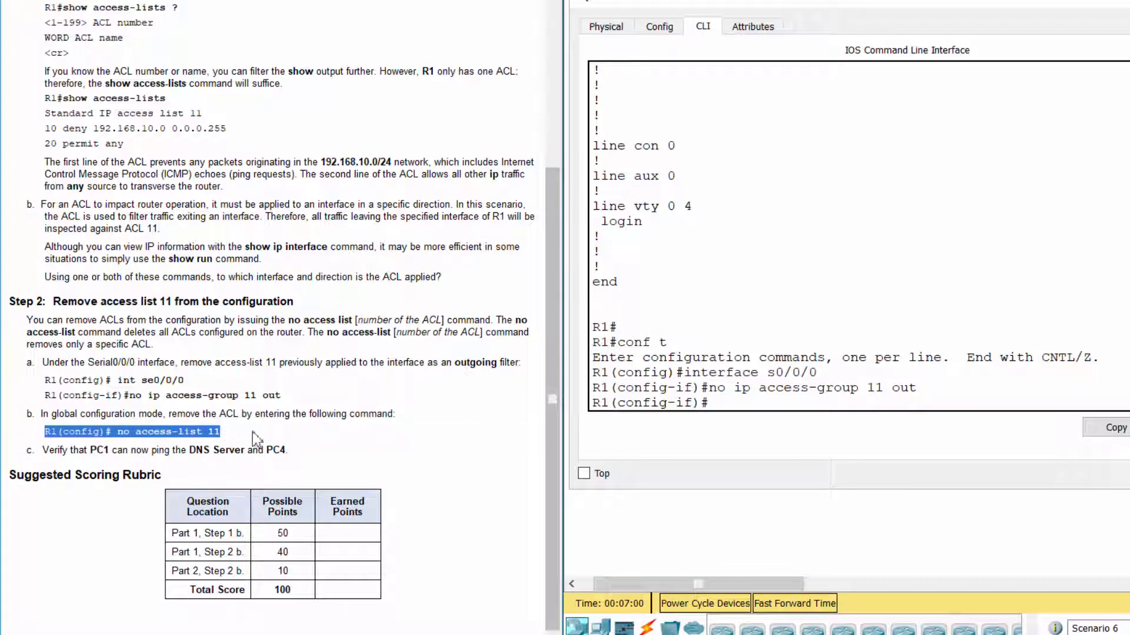
- Exit to global config and delete ACL 11 with 'no access-list 11'
{"action": "type", "text": "exit"}
{"action": "type", "text": "n"}
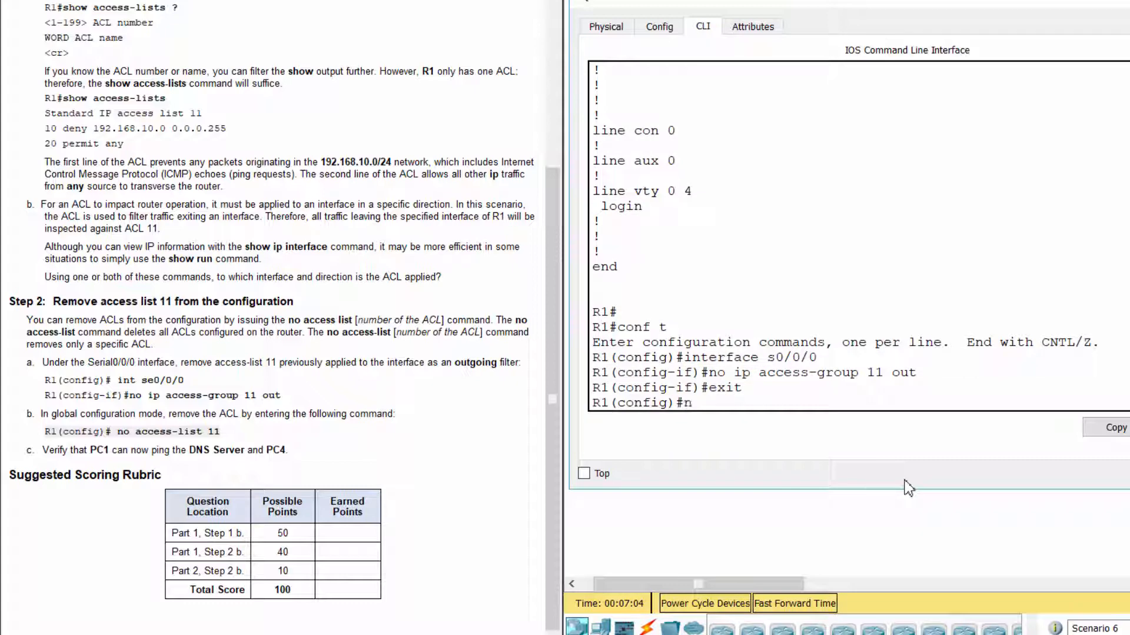
{"action": "type", "text": "o acce"}
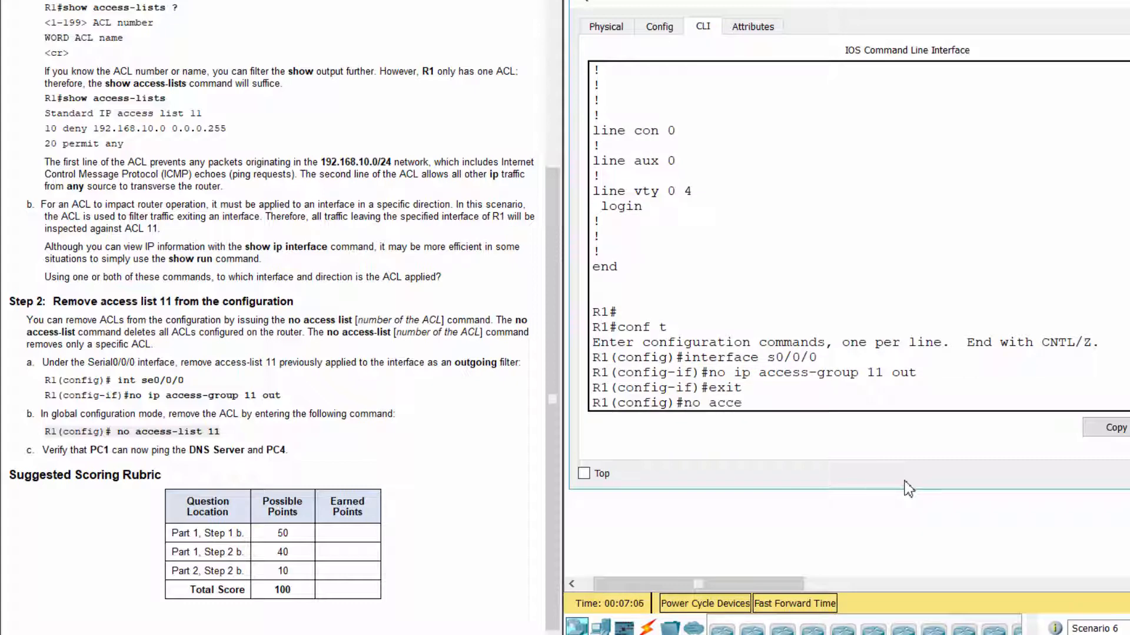
{"action": "type", "text": "ss-"}
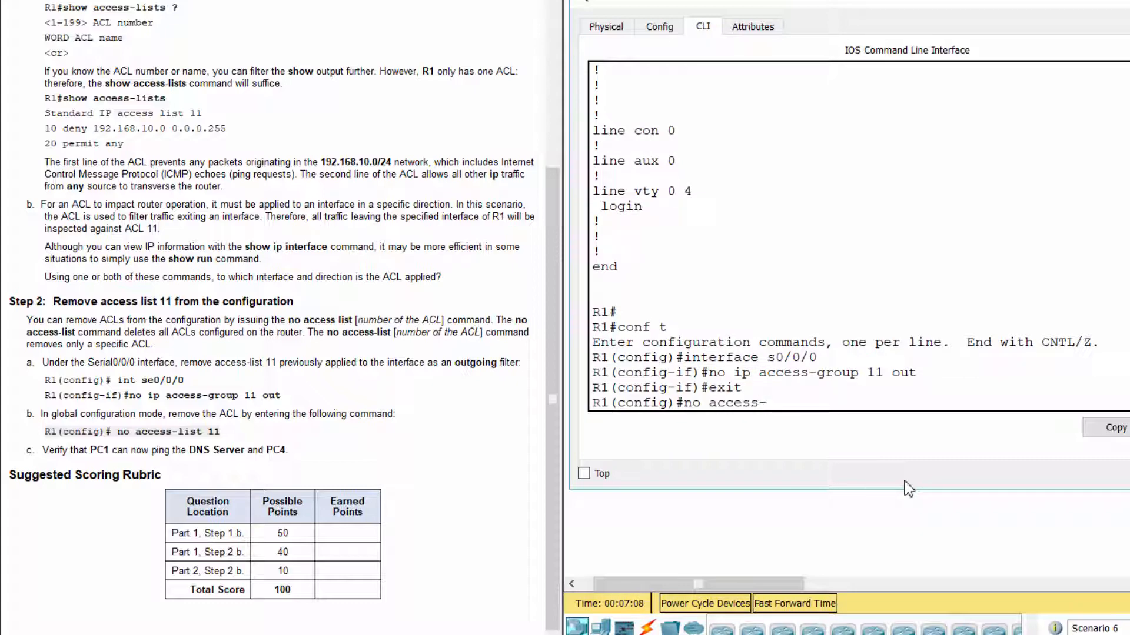
{"action": "type", "text": "list"}
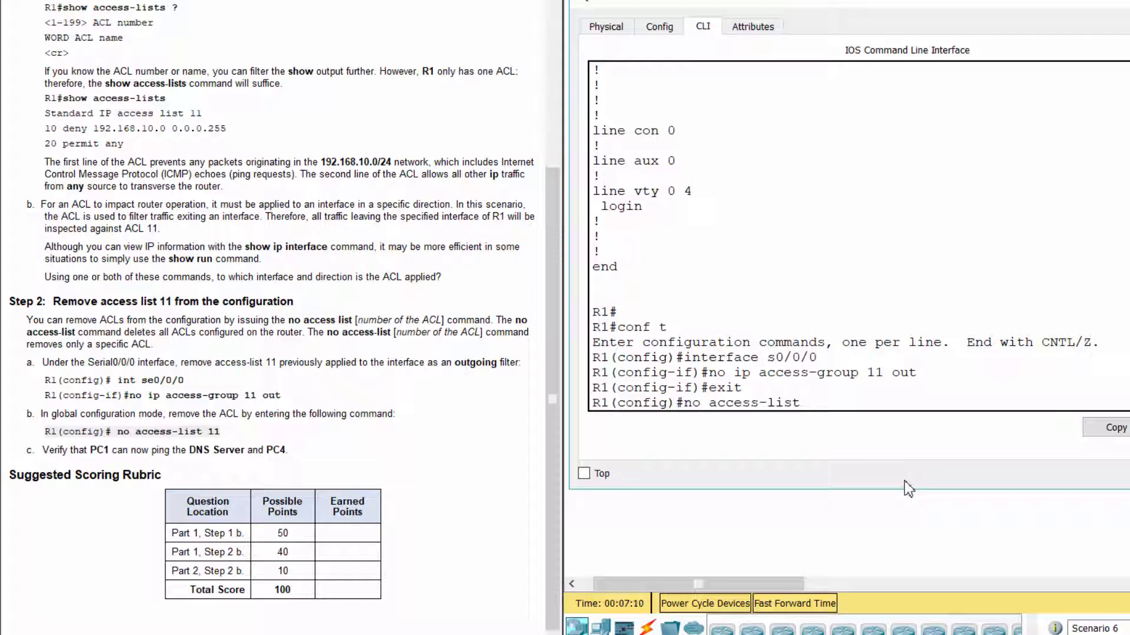
{"action": "type", "text": "11"}
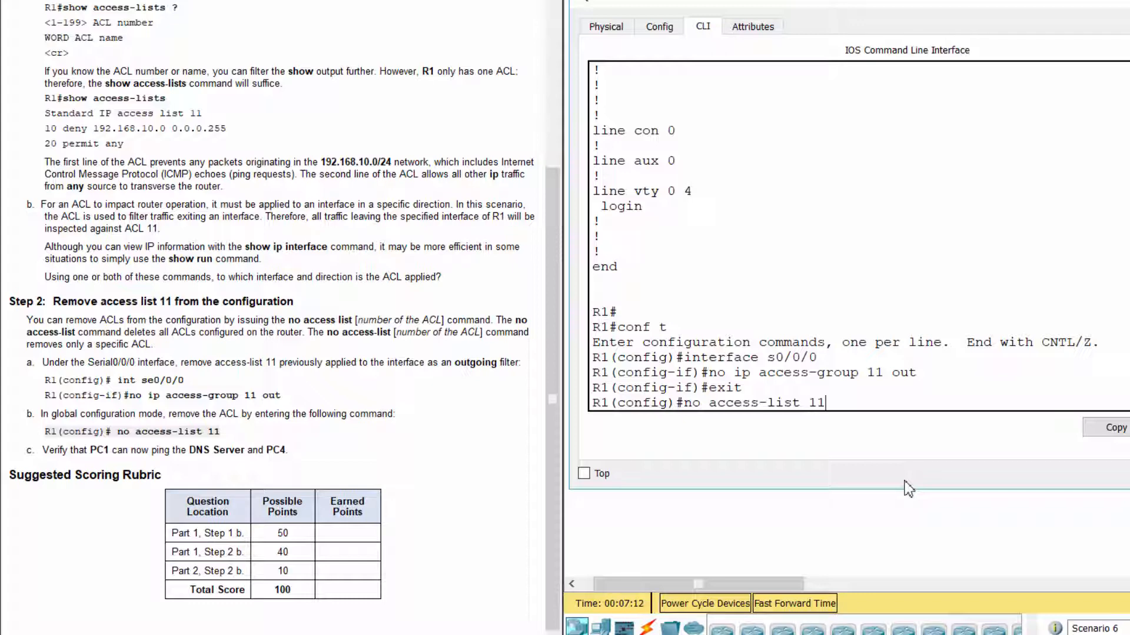
{"action": "key", "text": "Return"}
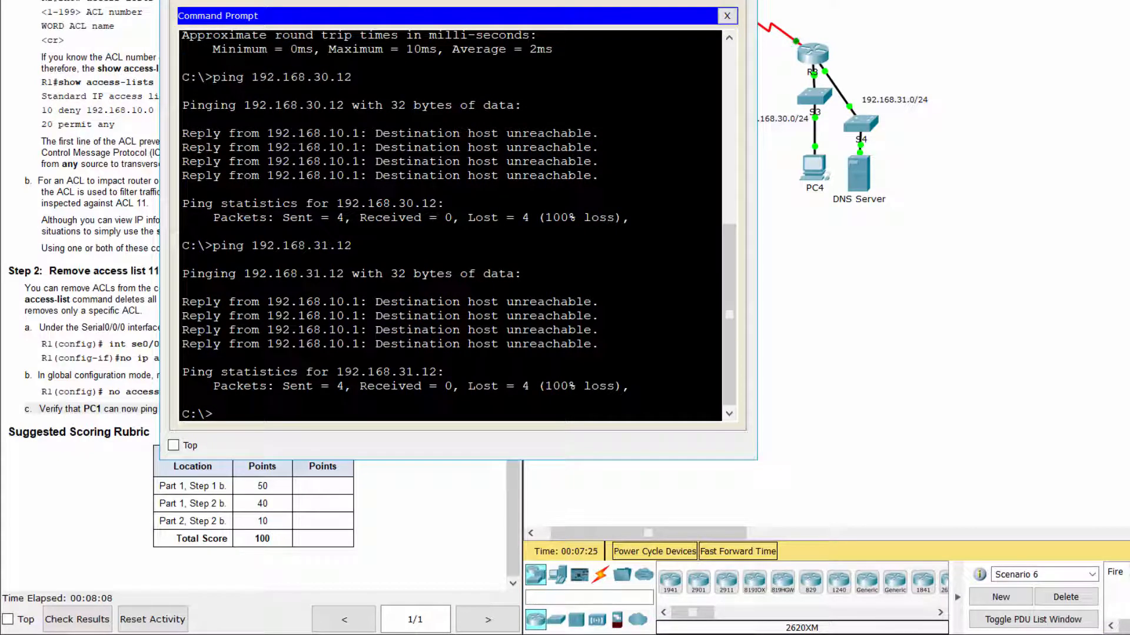
- From PC1 ping 192.168.30.12 (replies received), then start a ping to 192.168.31.12
{"action": "type", "text": "ping 192.168.30.12"}
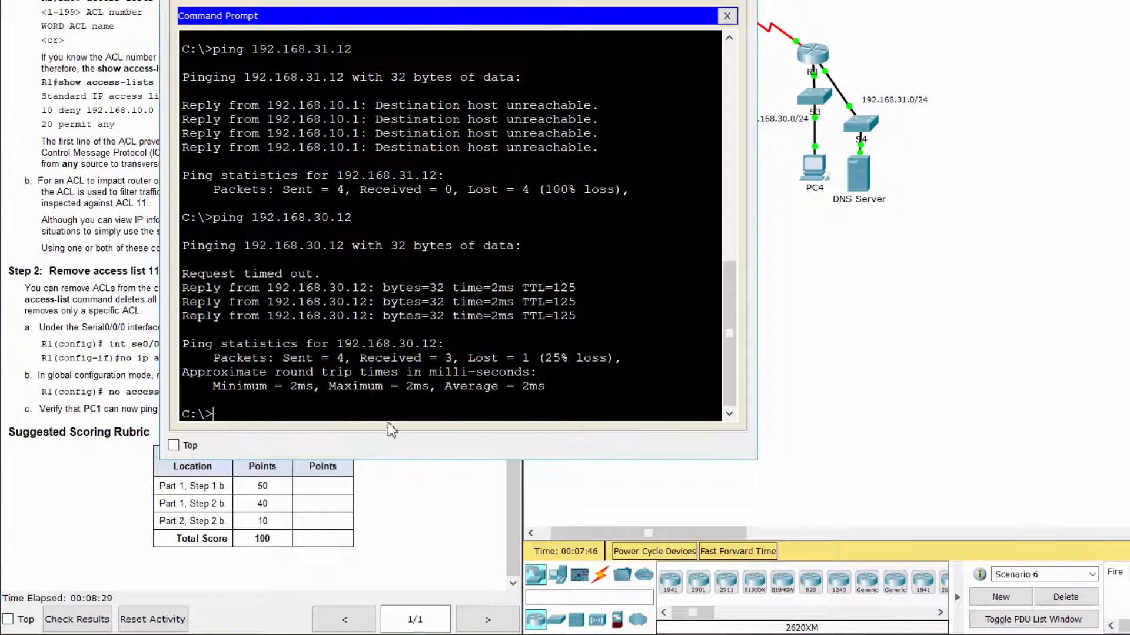
{"action": "type", "text": "ping 192.168.31.12"}
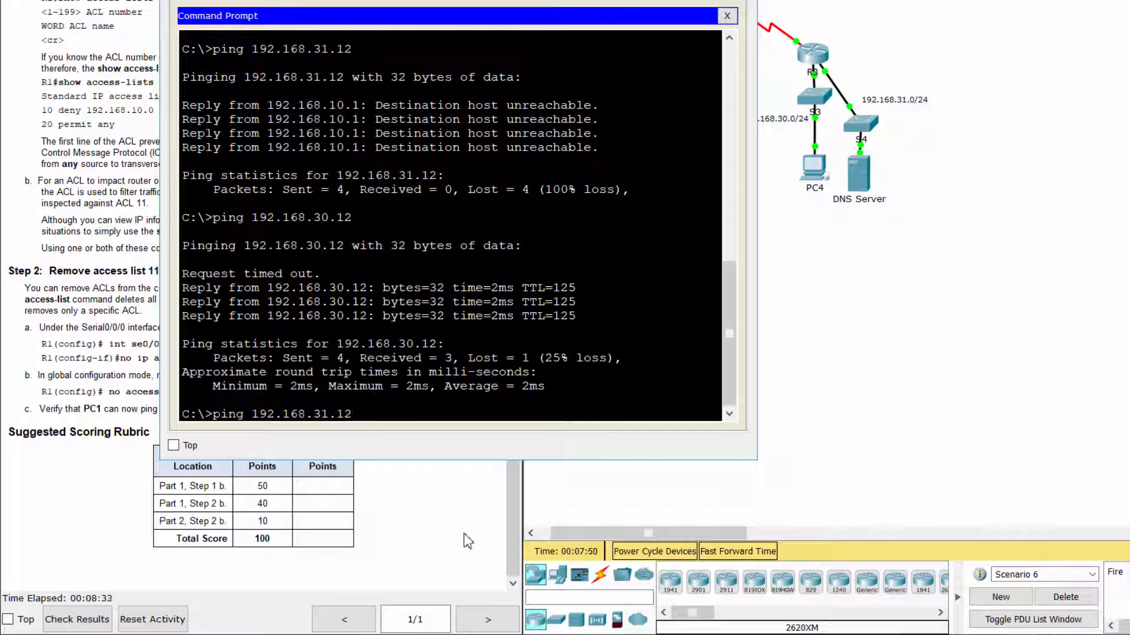